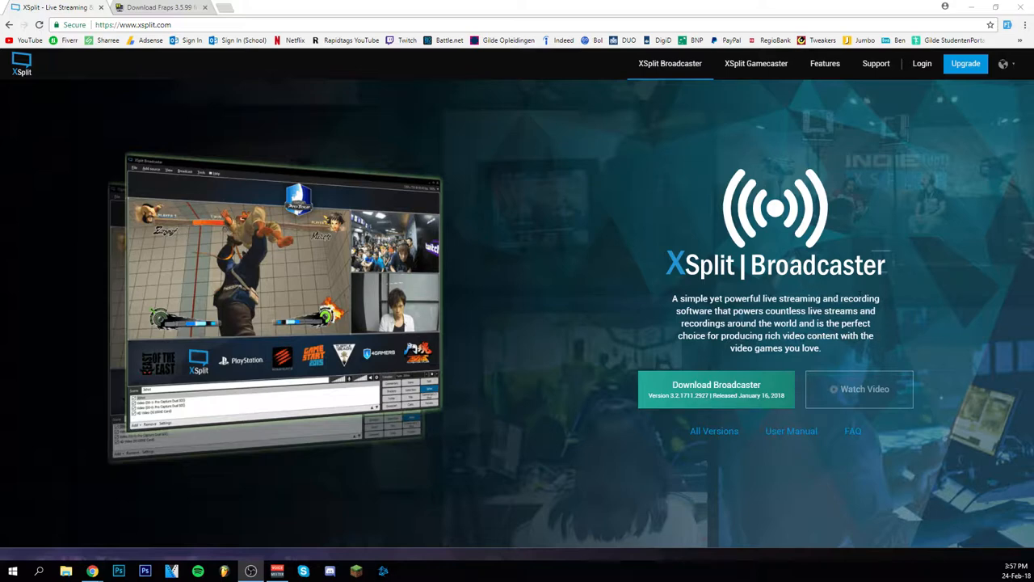
pyautogui.moveTo(574, 181)
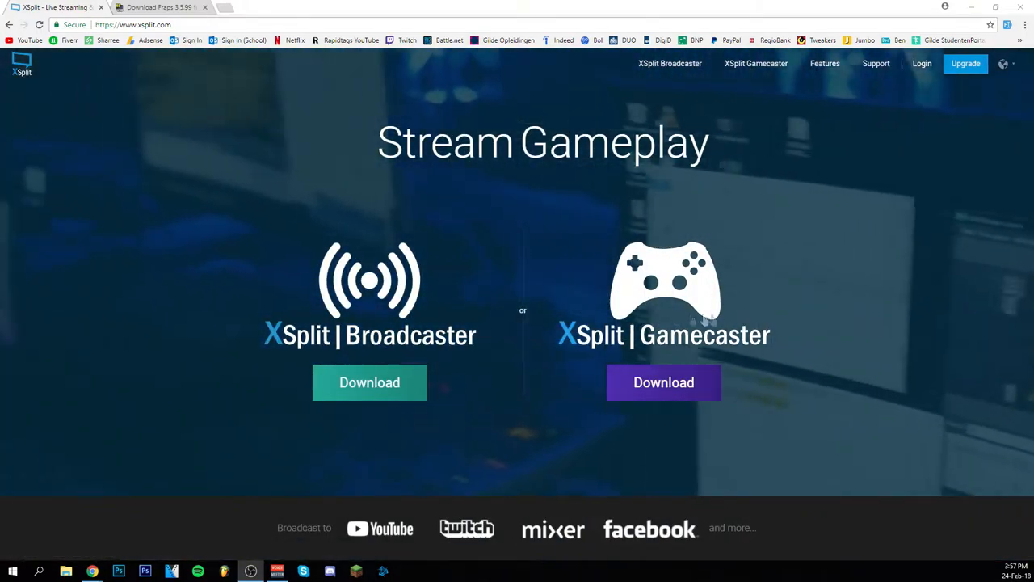
# Scroll the XSplit homepage from the Broadcaster hero toward the Gamecaster section and back
pyautogui.scroll(-3)
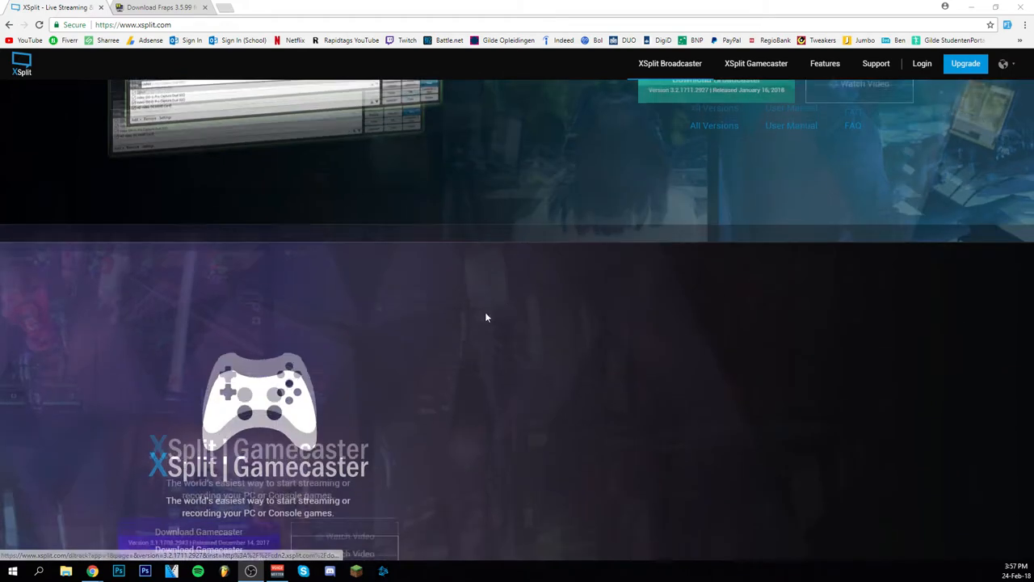
pyautogui.scroll(3)
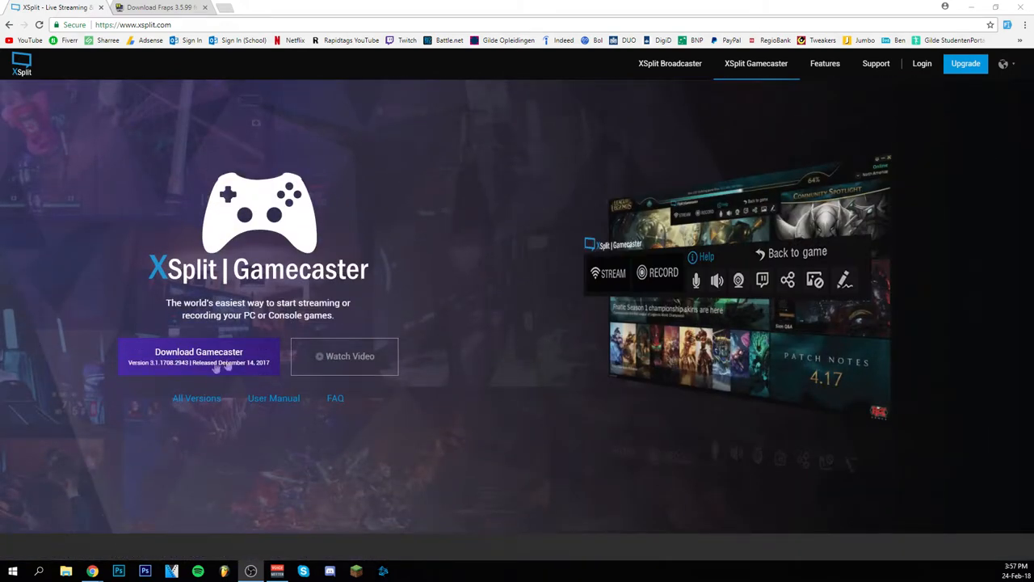
pyautogui.moveTo(362, 313)
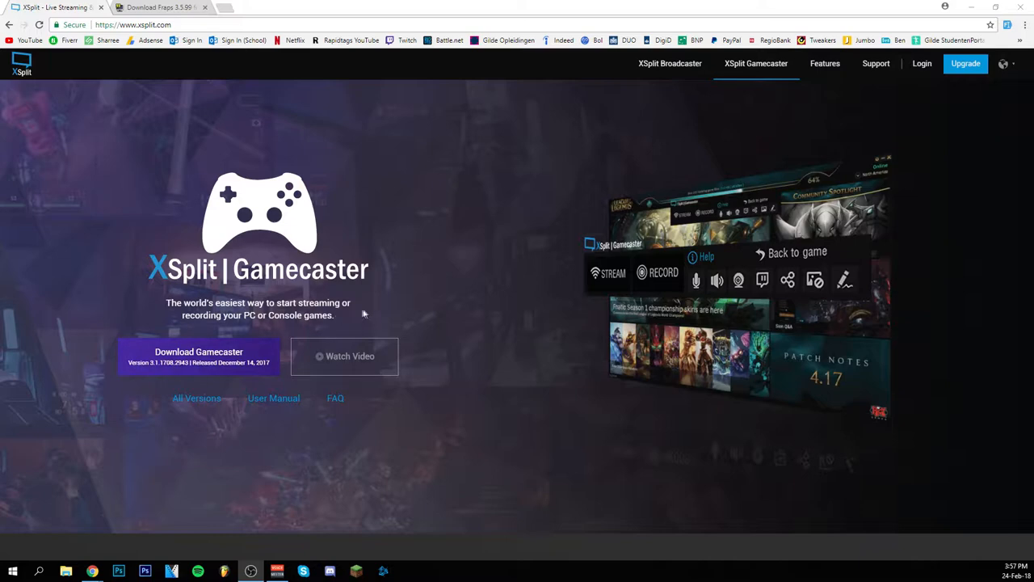
pyautogui.moveTo(511, 271)
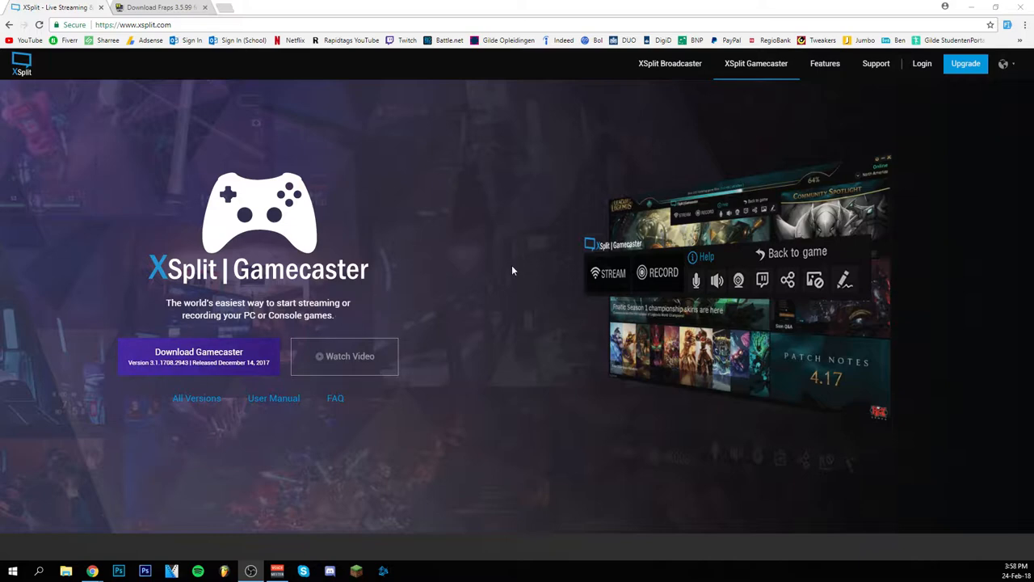
pyautogui.moveTo(766, 293)
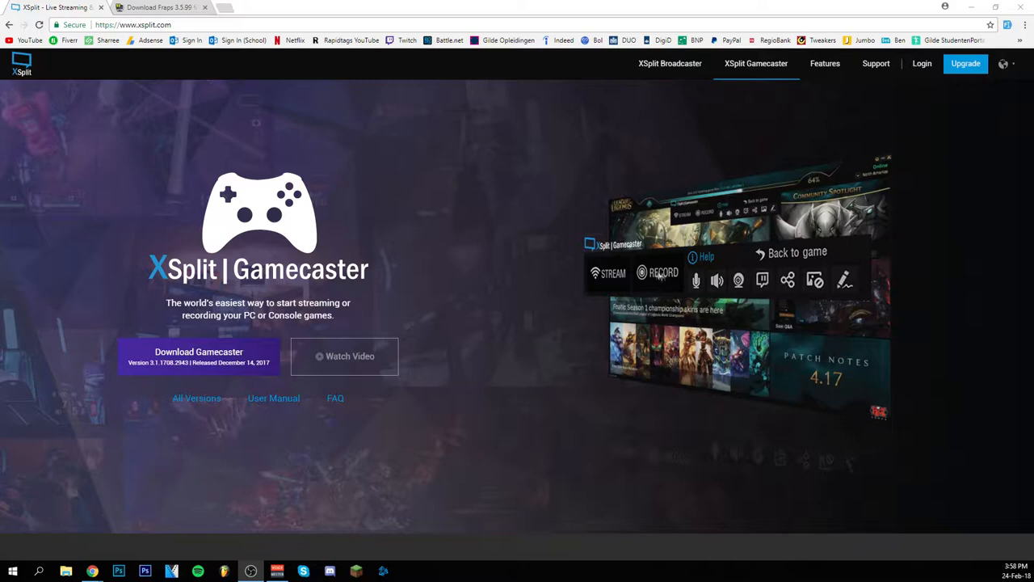
pyautogui.moveTo(889, 316)
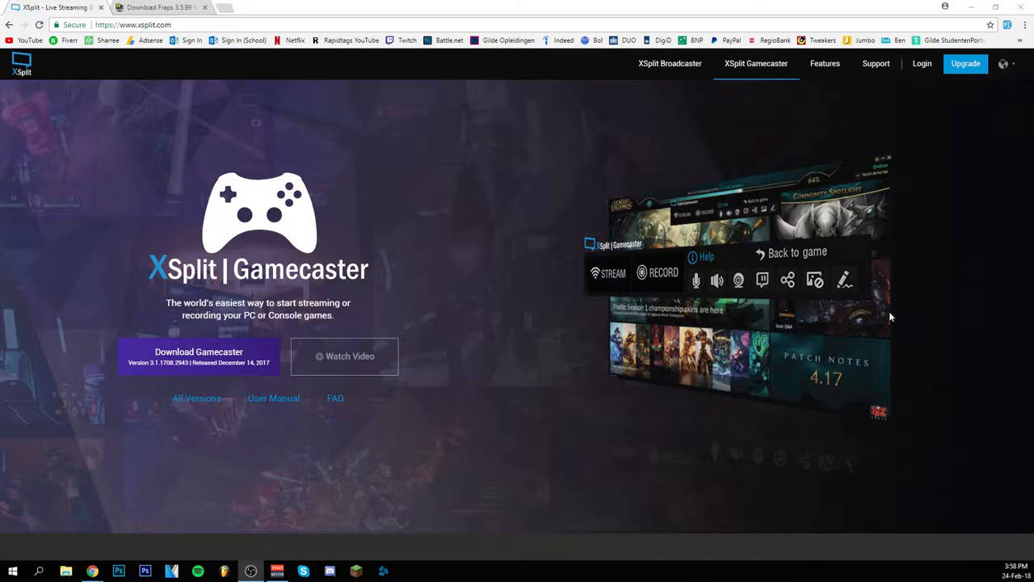
pyautogui.moveTo(703, 214)
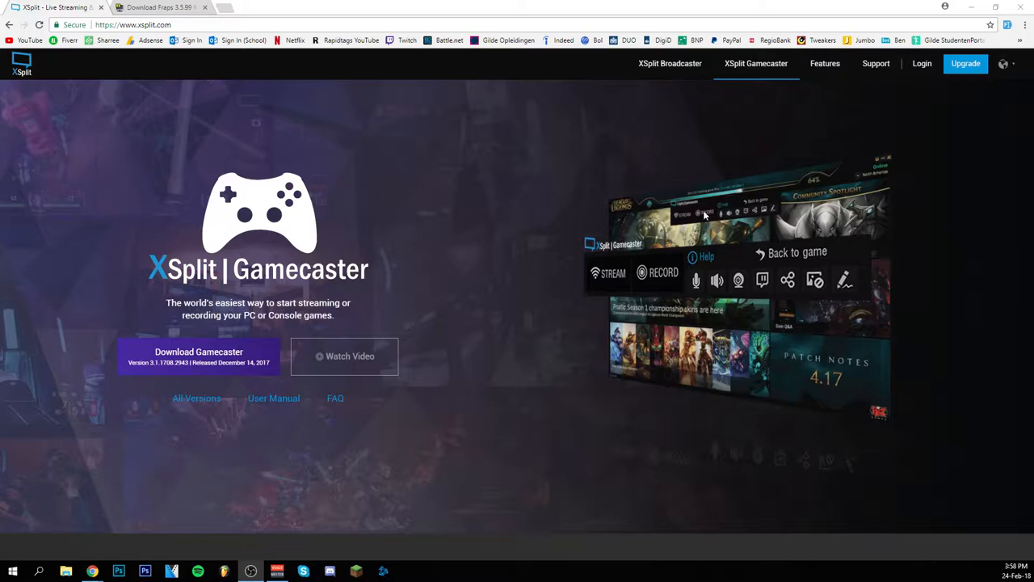
pyautogui.moveTo(502, 349)
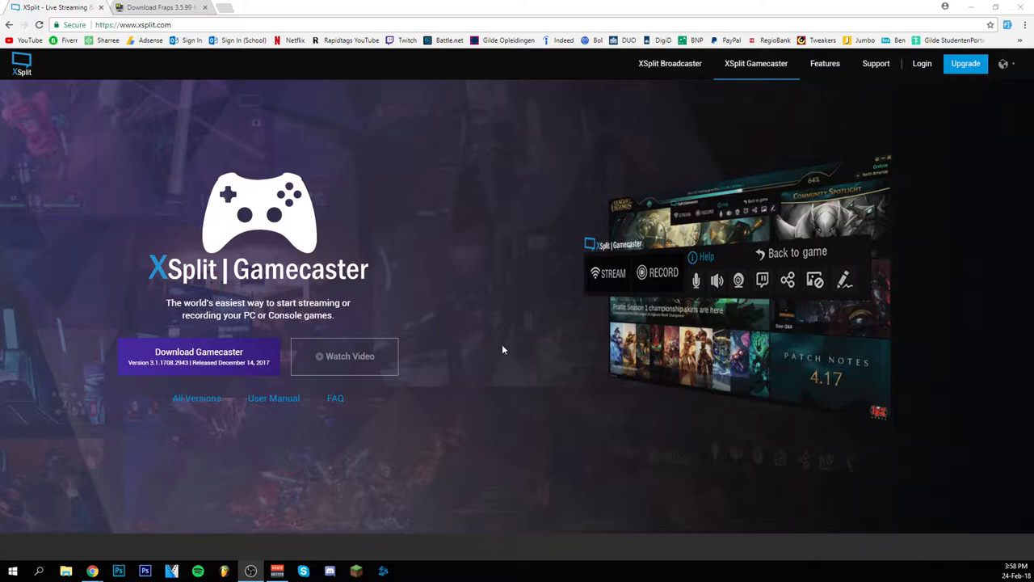
pyautogui.moveTo(514, 332)
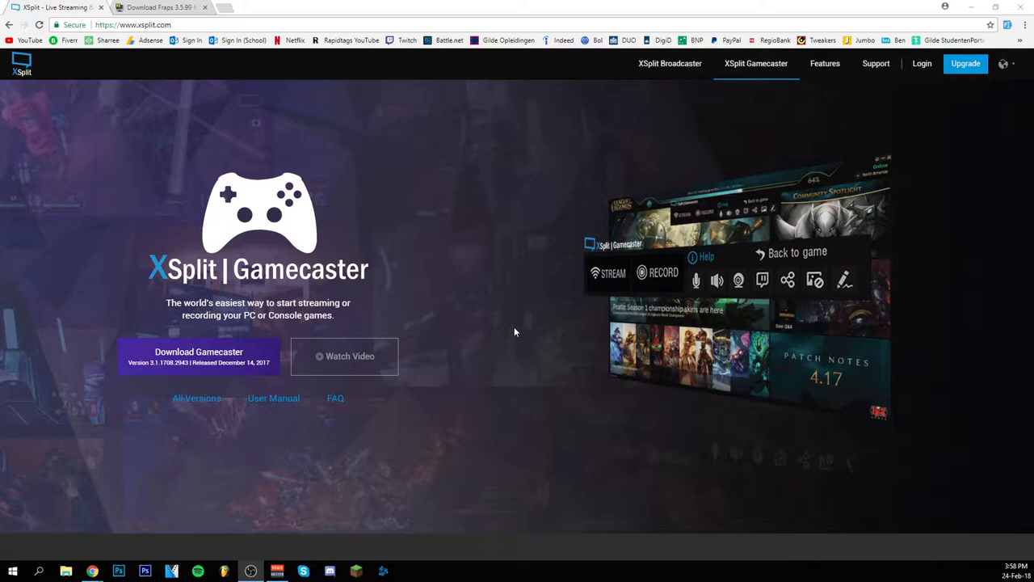
# Switch to the Download Fraps tab and cycle through the Fraps 3.5.99 preview screenshots
pyautogui.click(158, 6)
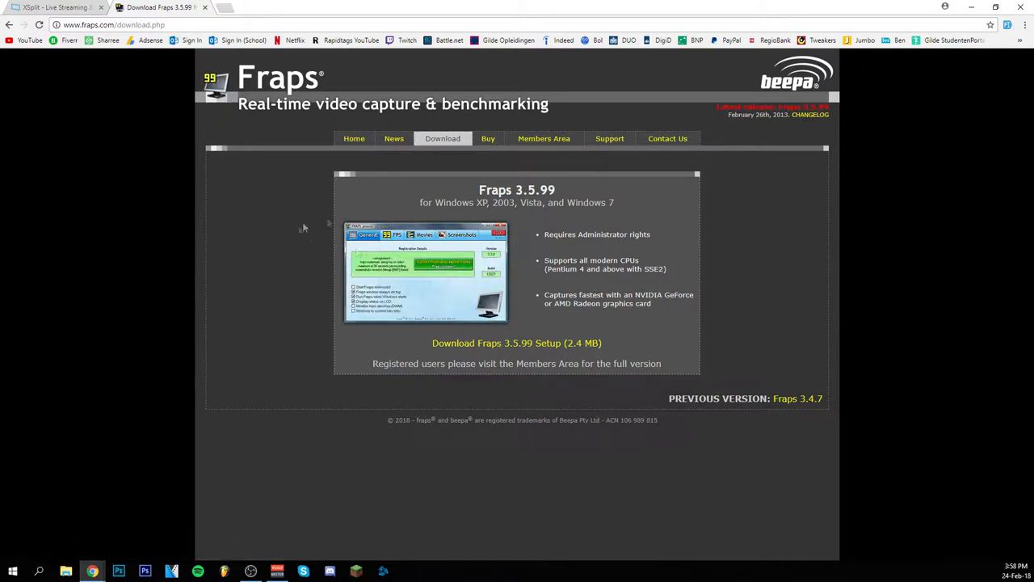
pyautogui.click(397, 234)
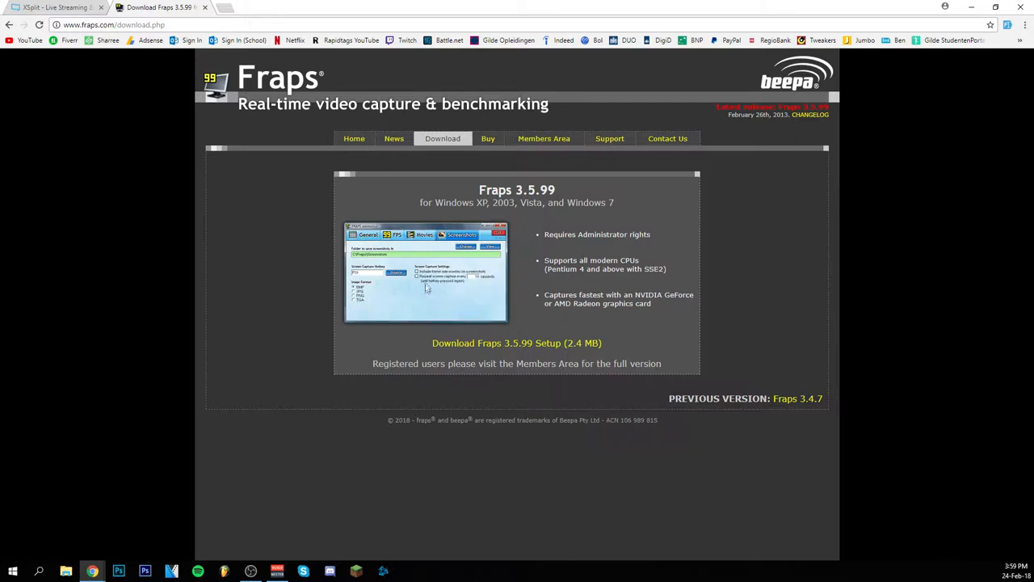
pyautogui.click(423, 234)
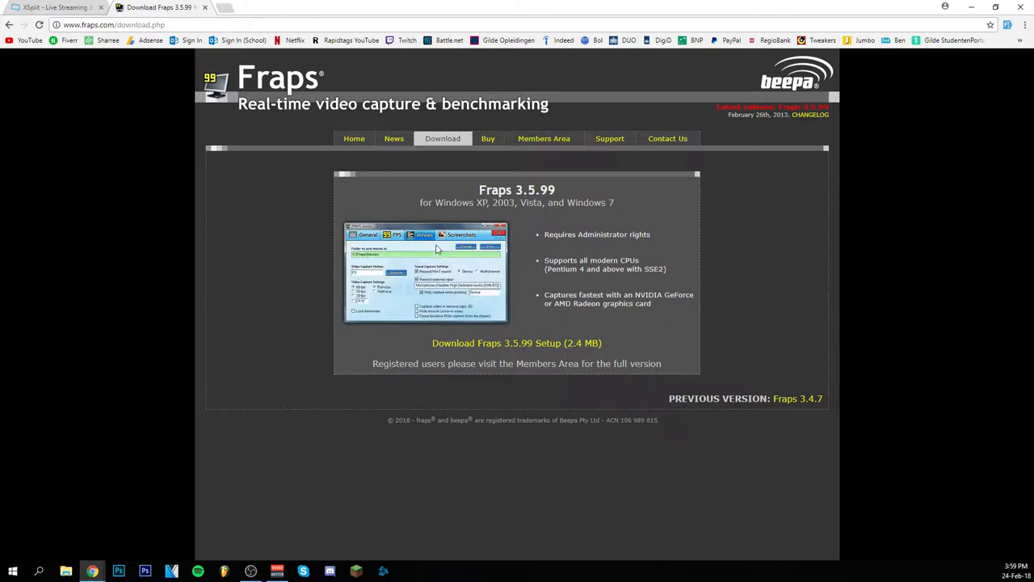
pyautogui.click(397, 234)
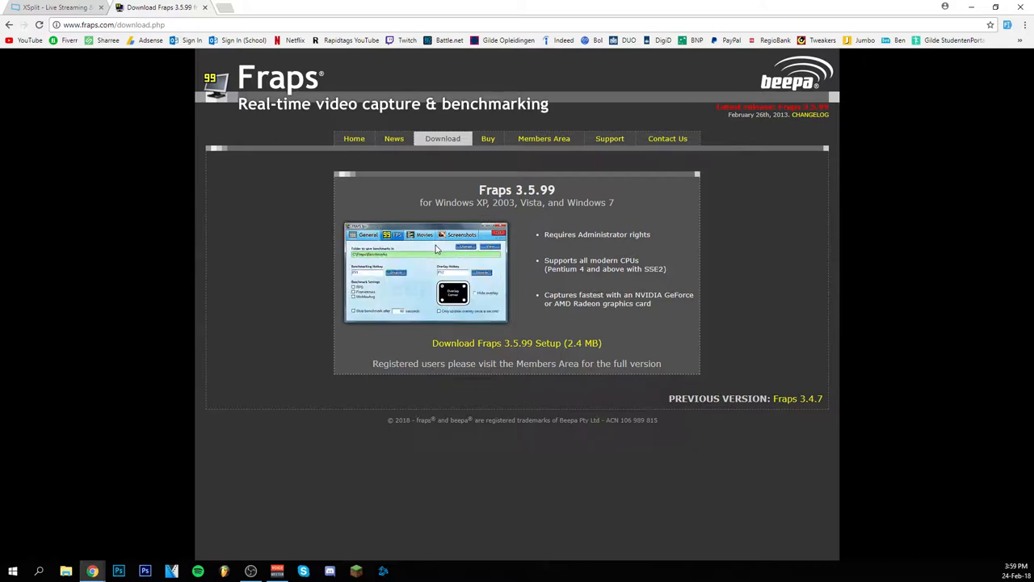
pyautogui.click(424, 235)
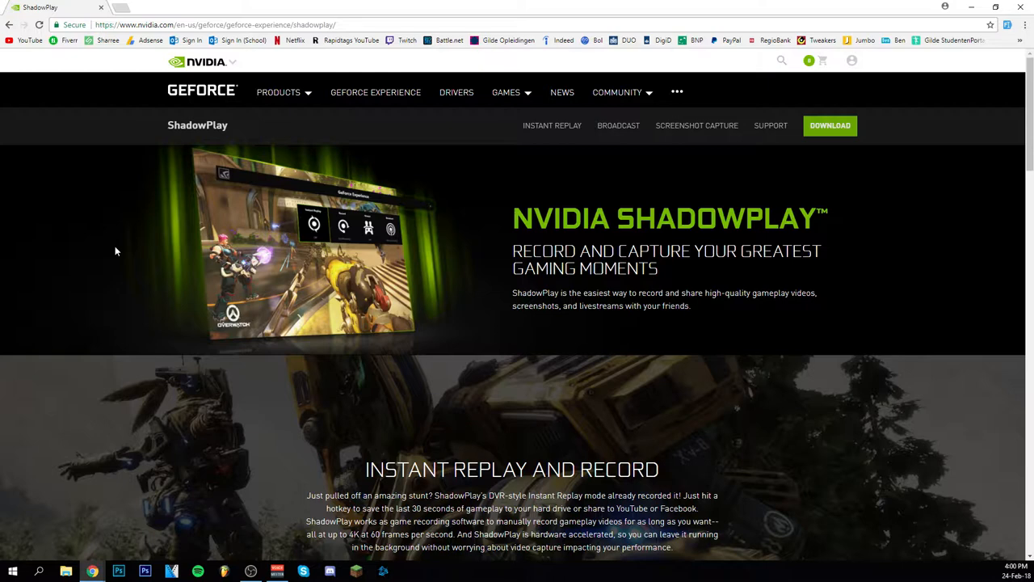
pyautogui.moveTo(202, 68)
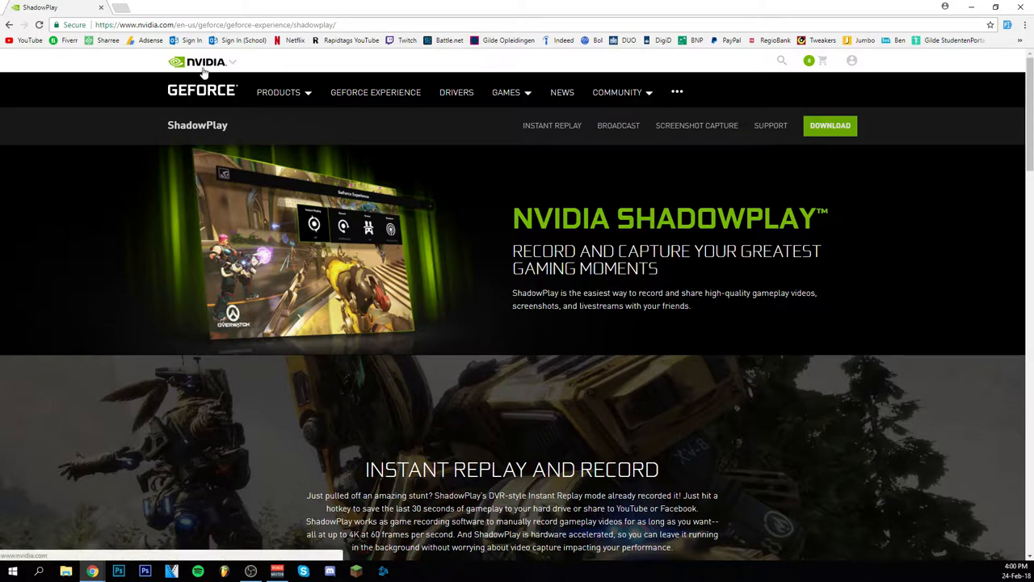
# Scroll down the ShadowPlay page past Instant Replay and Broadcast Games
pyautogui.scroll(-3)
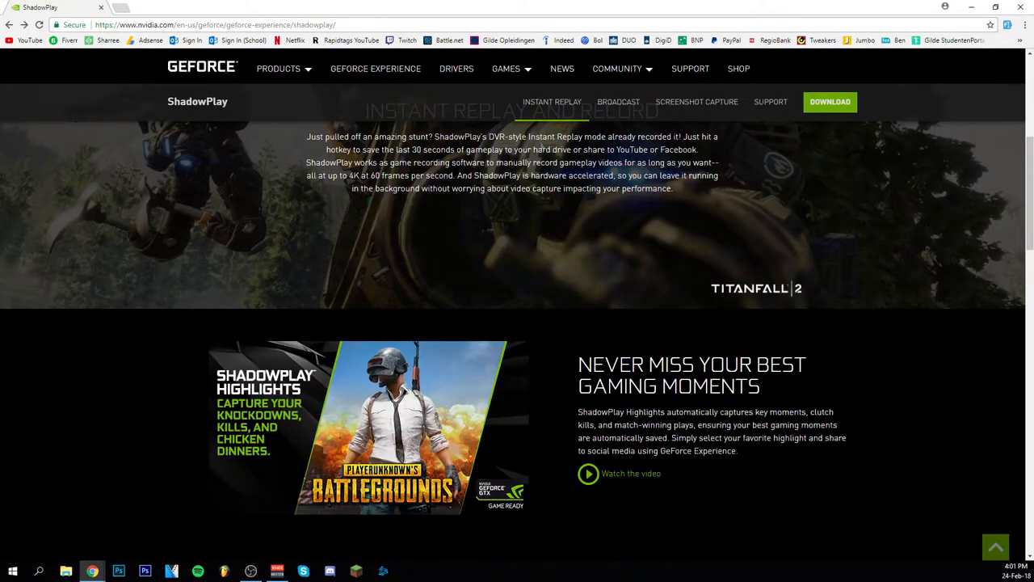
pyautogui.scroll(3)
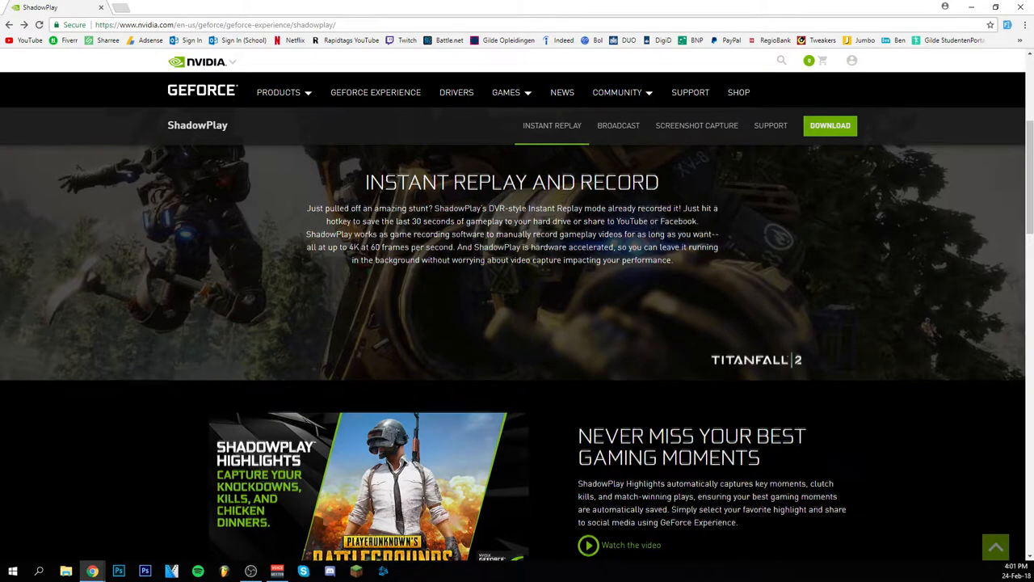
pyautogui.scroll(-3)
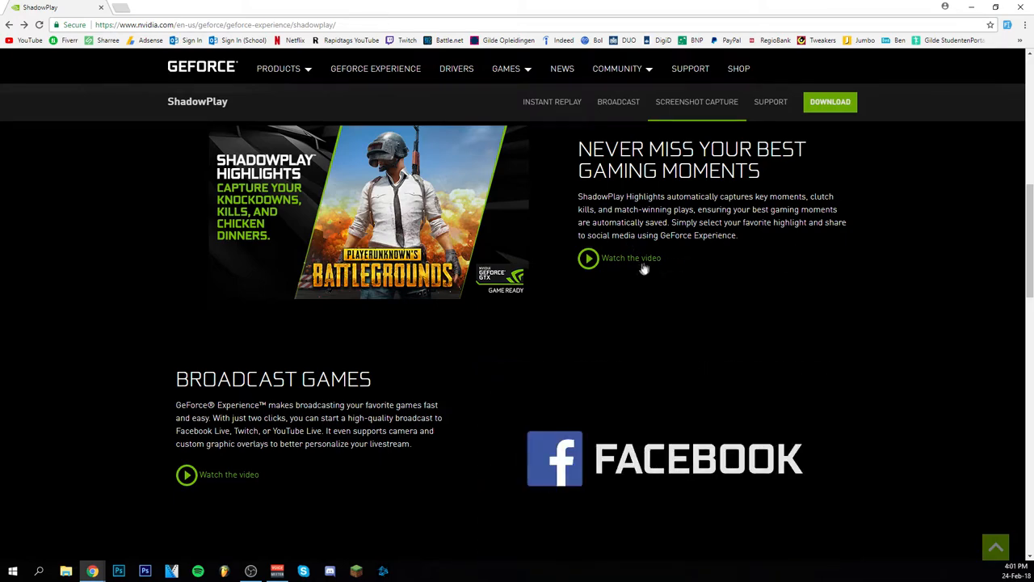
pyautogui.scroll(-3)
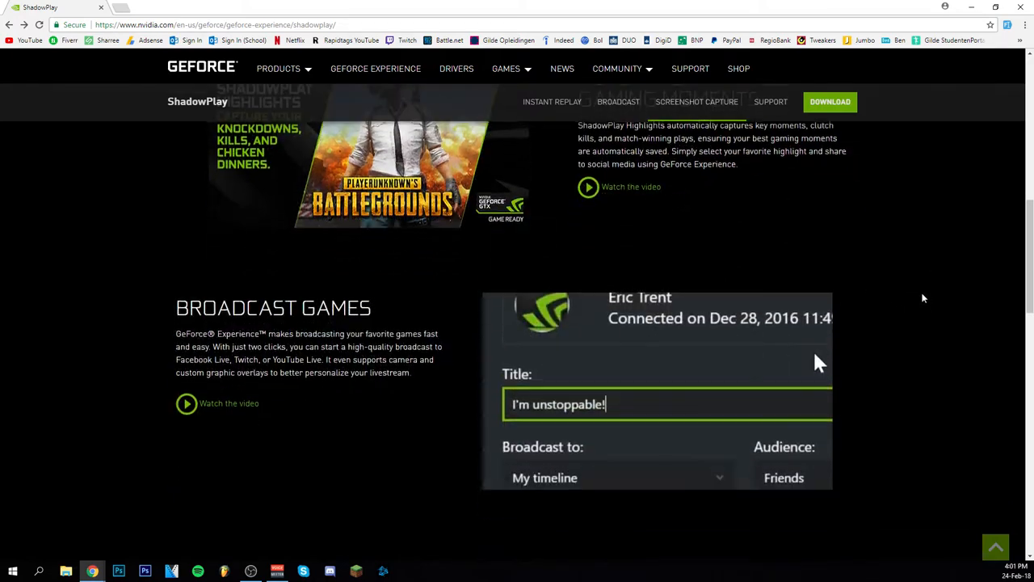
pyautogui.scroll(-3)
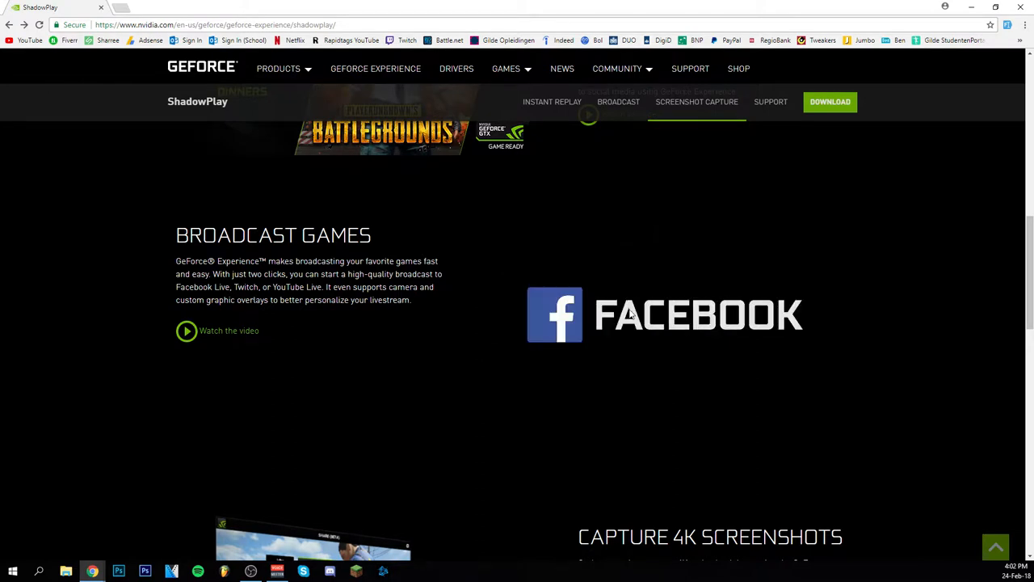
# Continue down past 4K Screenshots to the GeForce Experience Support section
pyautogui.scroll(-3)
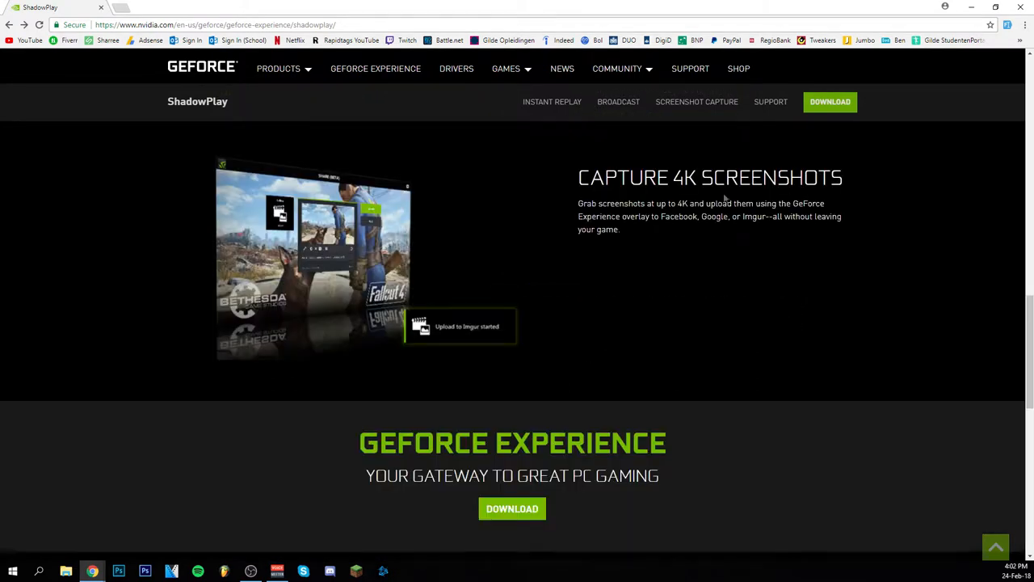
pyautogui.moveTo(412, 310)
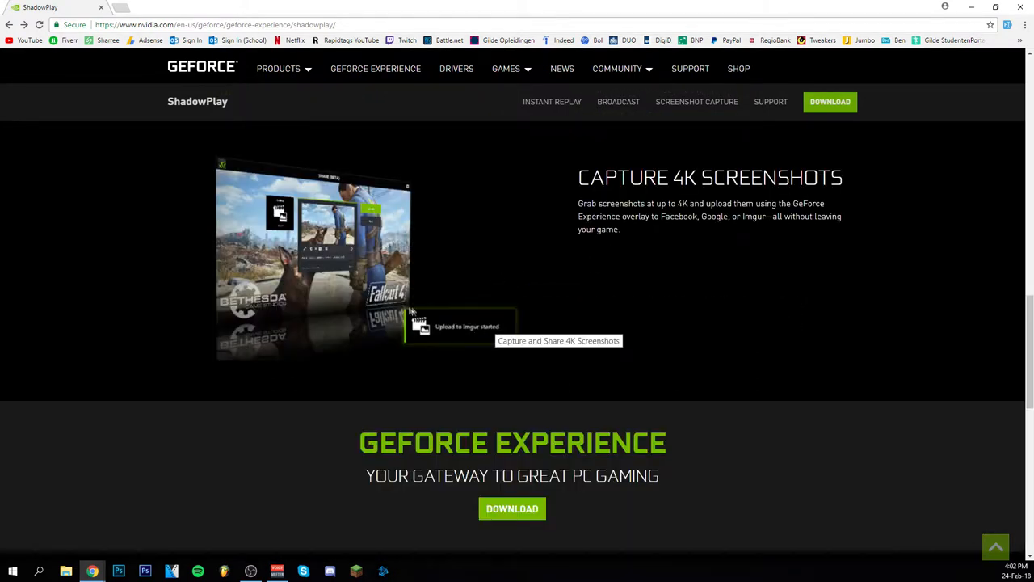
pyautogui.moveTo(630, 279)
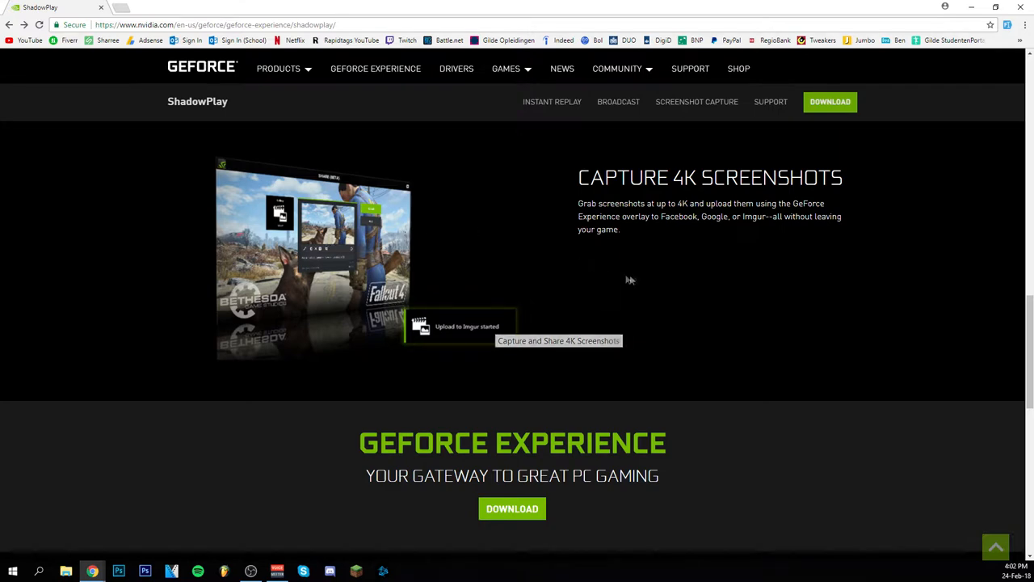
pyautogui.scroll(-3)
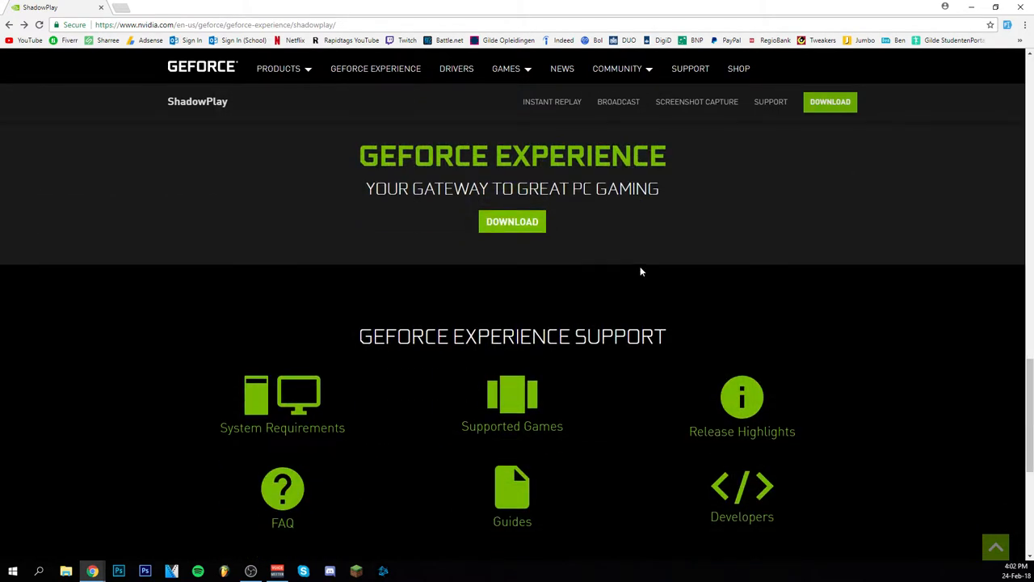
pyautogui.scroll(-3)
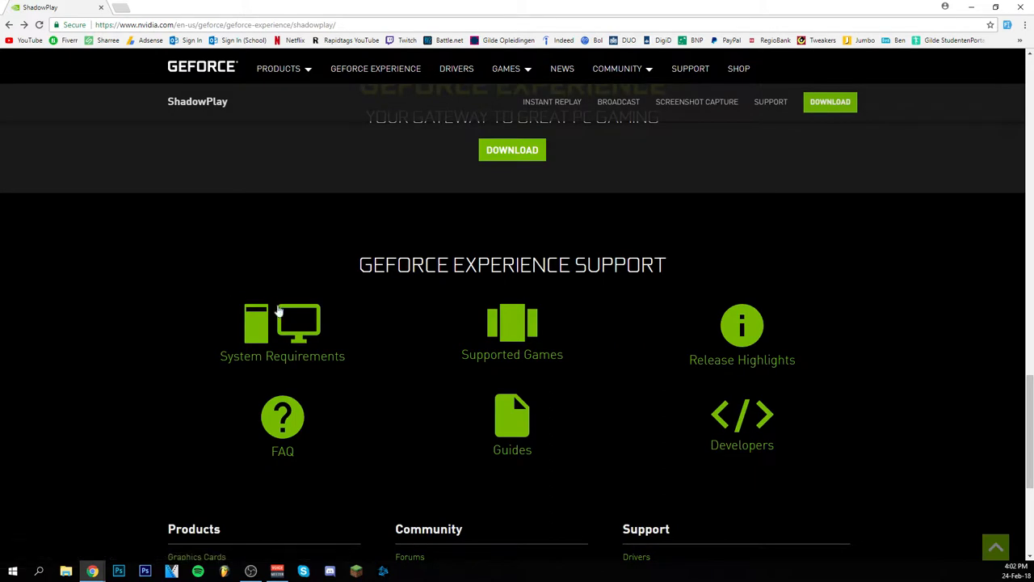
pyautogui.click(282, 331)
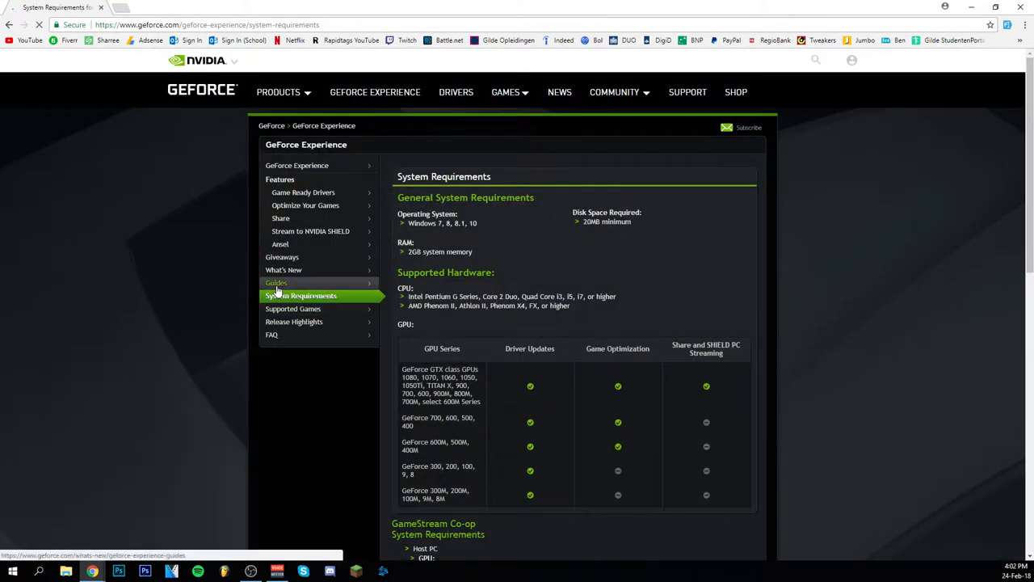
pyautogui.scroll(-3)
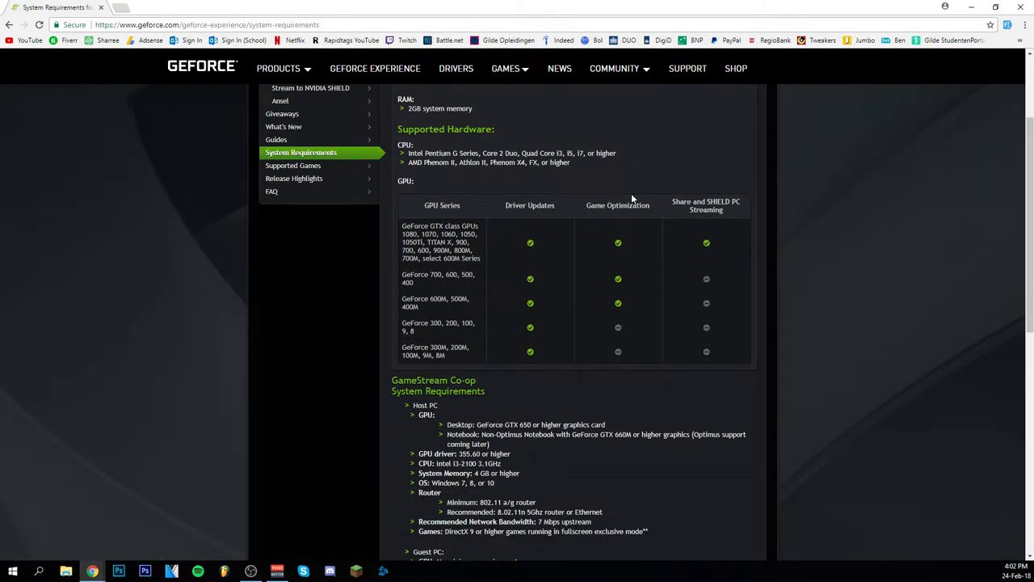
pyautogui.moveTo(647, 187)
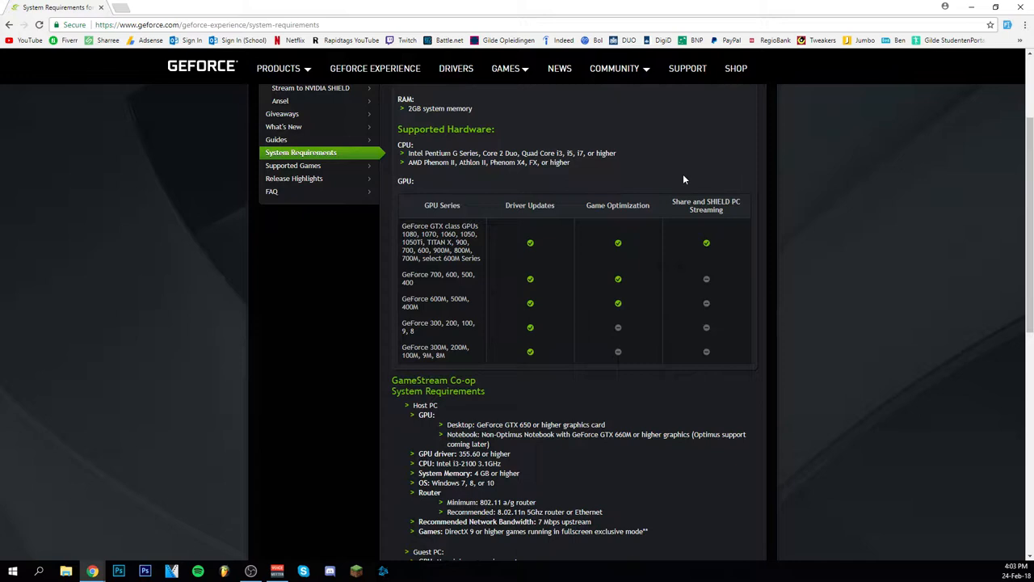
pyautogui.moveTo(677, 185)
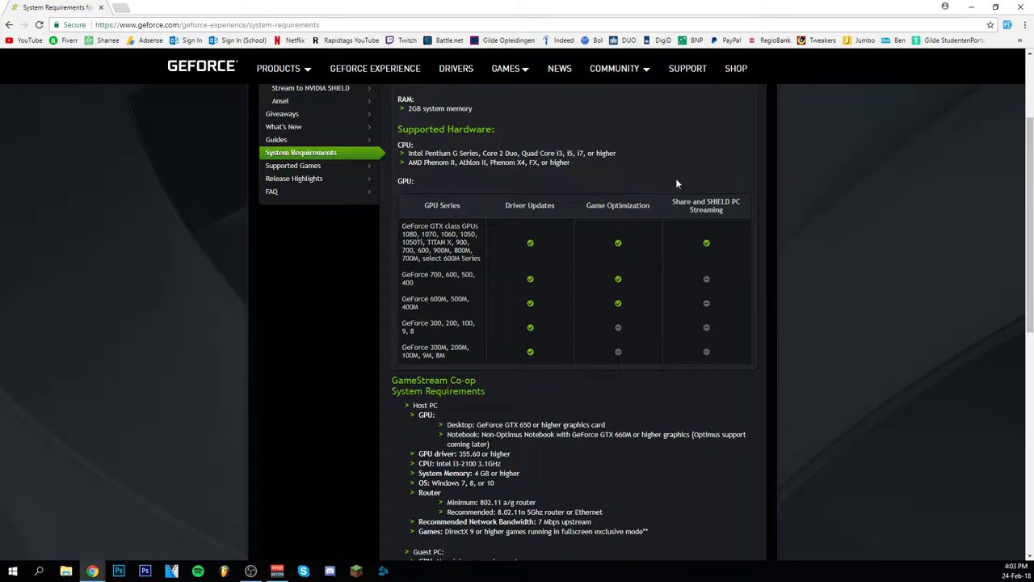
pyautogui.scroll(-3)
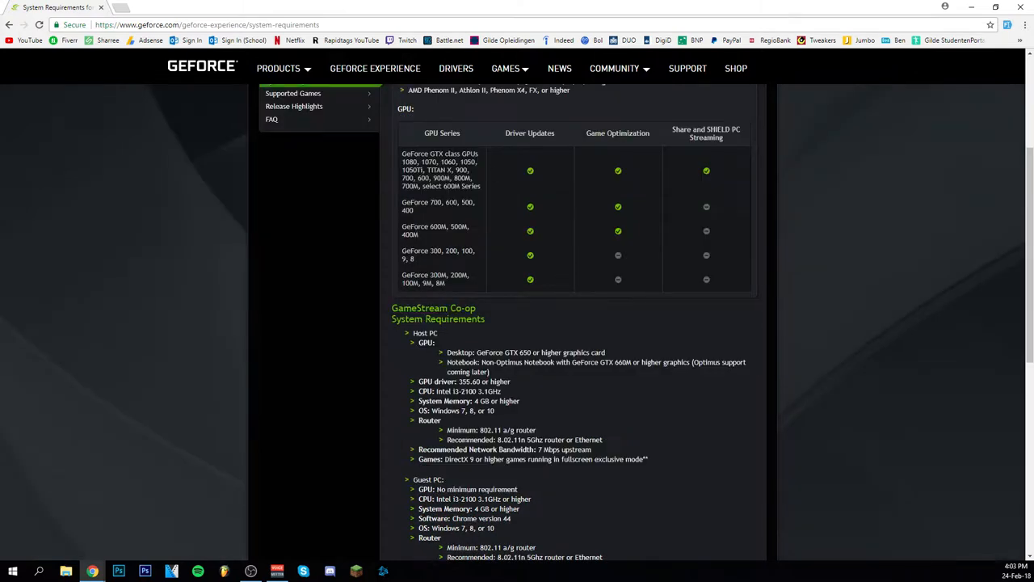
pyautogui.moveTo(491, 164)
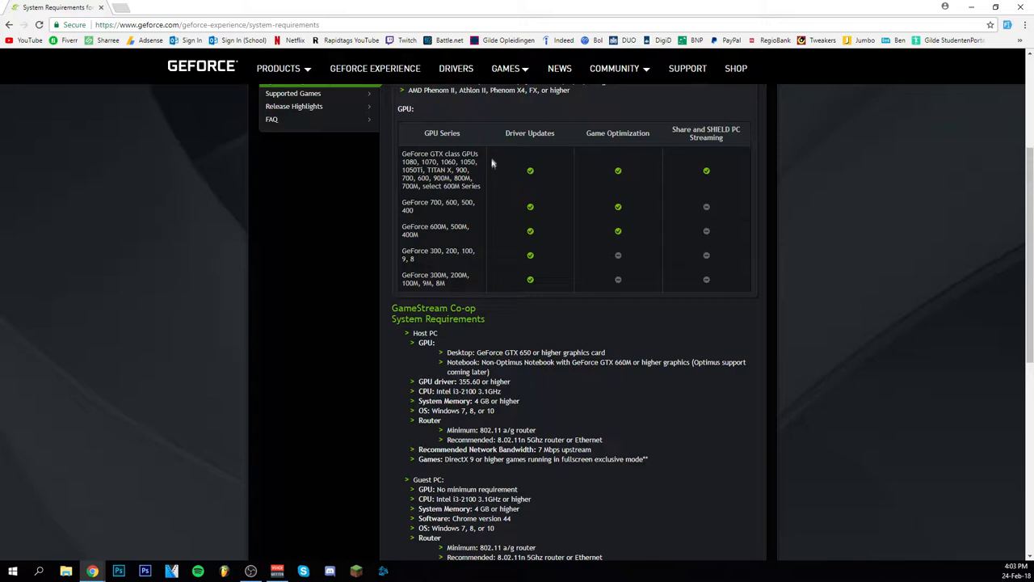
pyautogui.moveTo(489, 209)
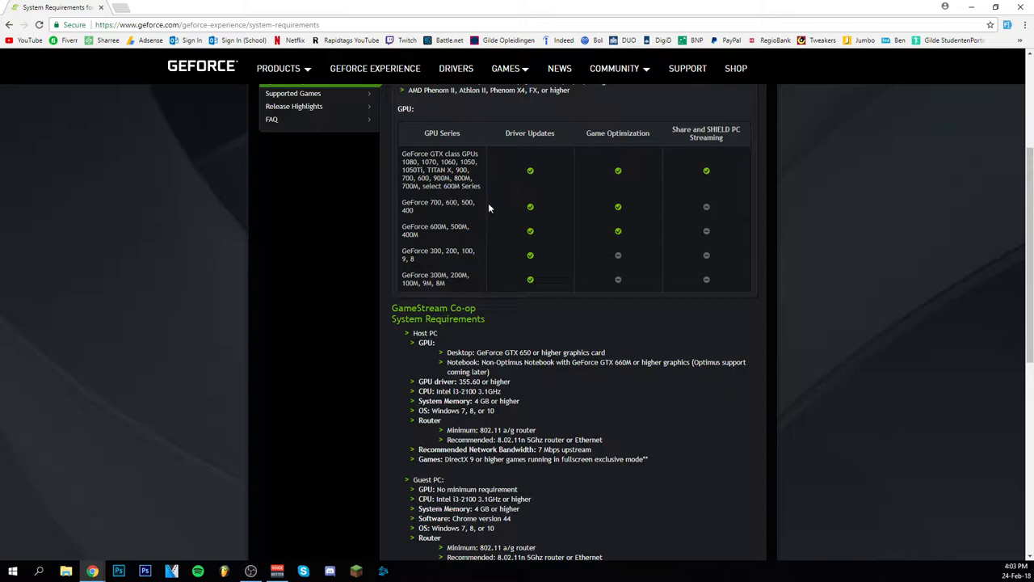
pyautogui.moveTo(488, 209)
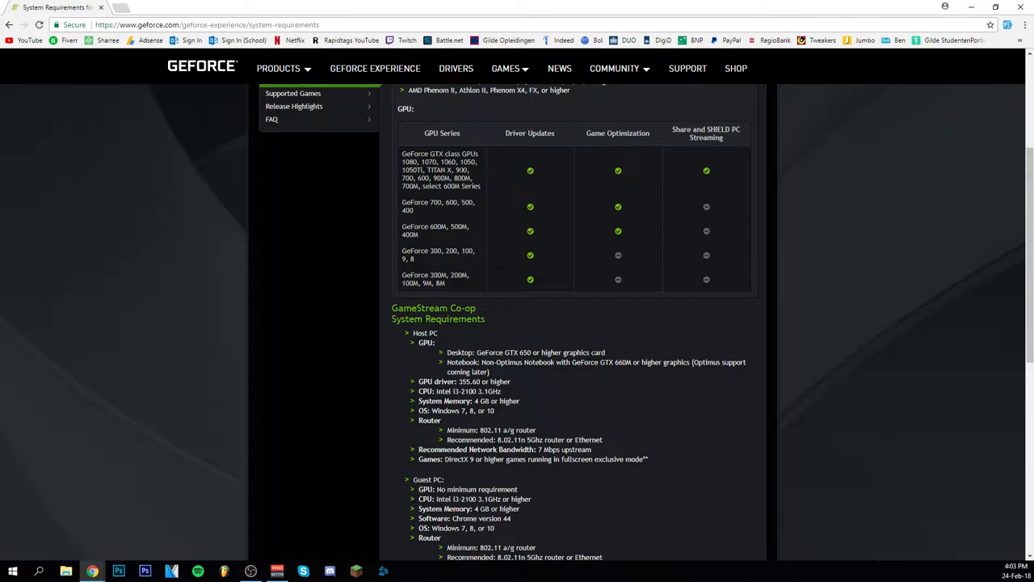
pyautogui.moveTo(633, 184)
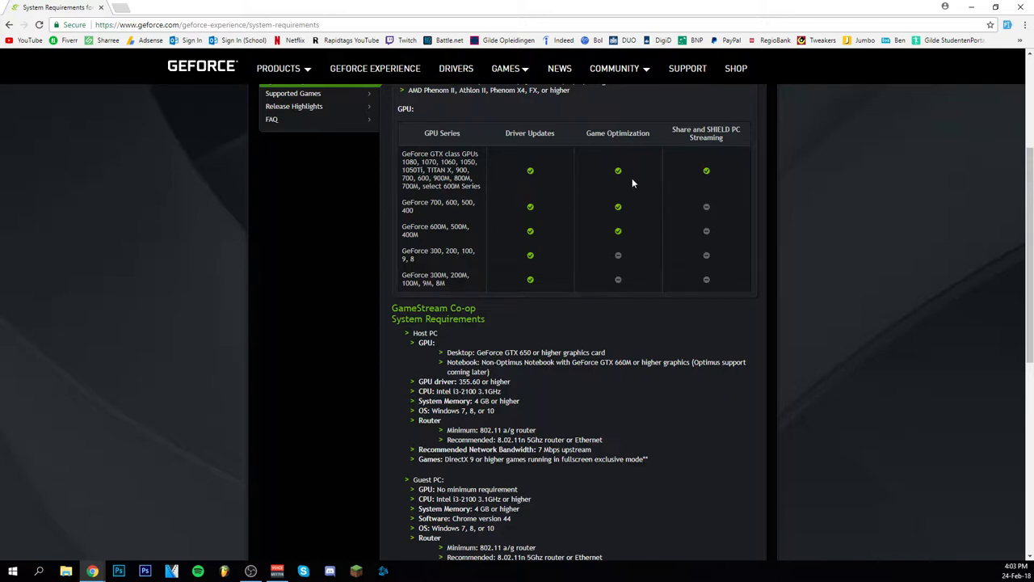
pyautogui.moveTo(620, 174)
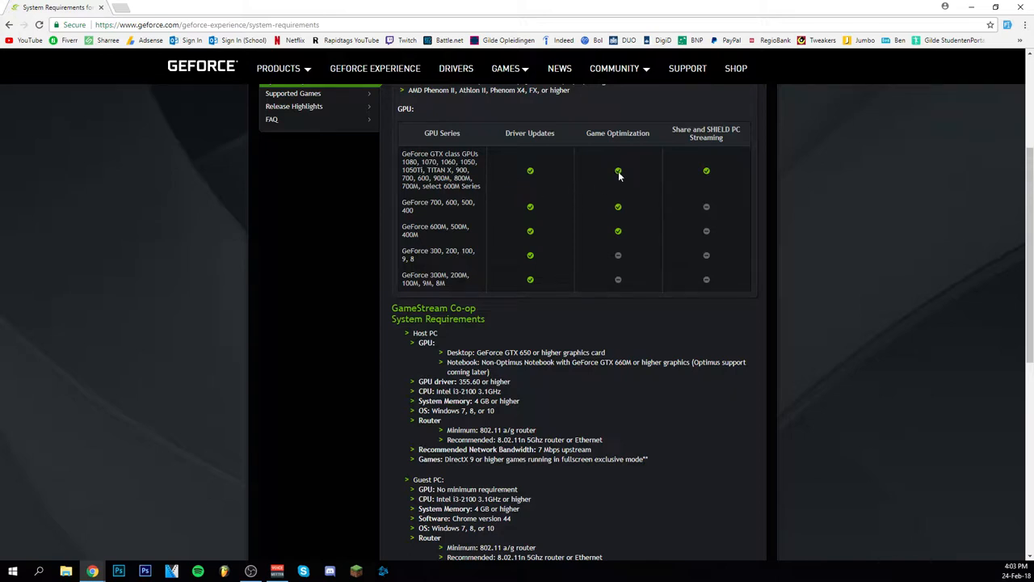
pyautogui.moveTo(782, 207)
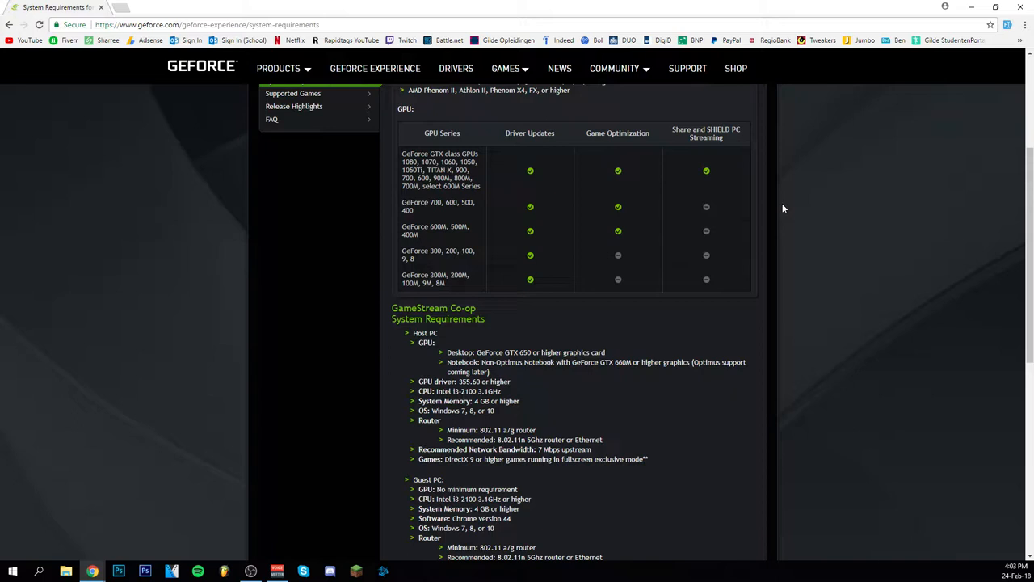
pyautogui.moveTo(771, 206)
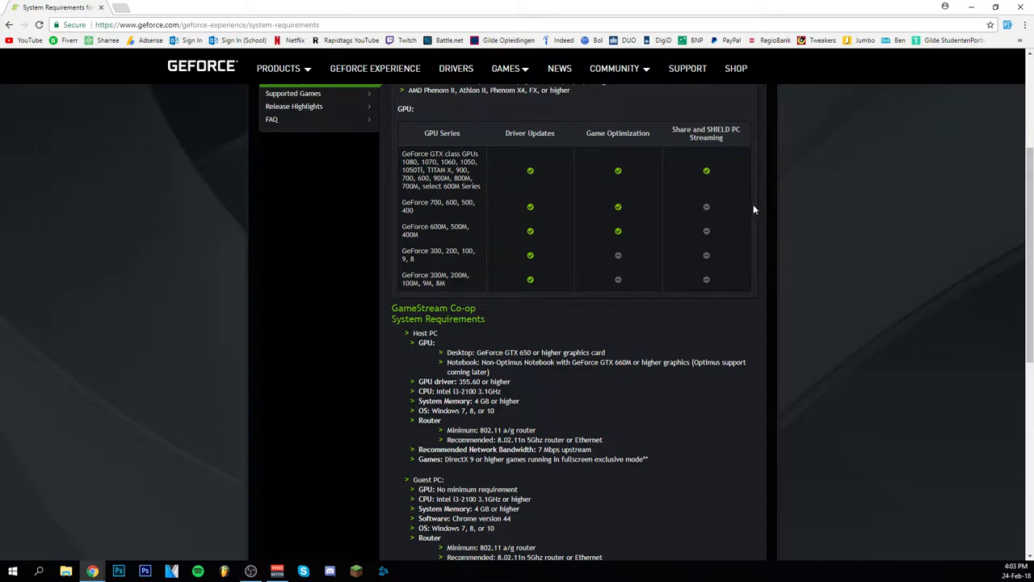
pyautogui.moveTo(647, 333)
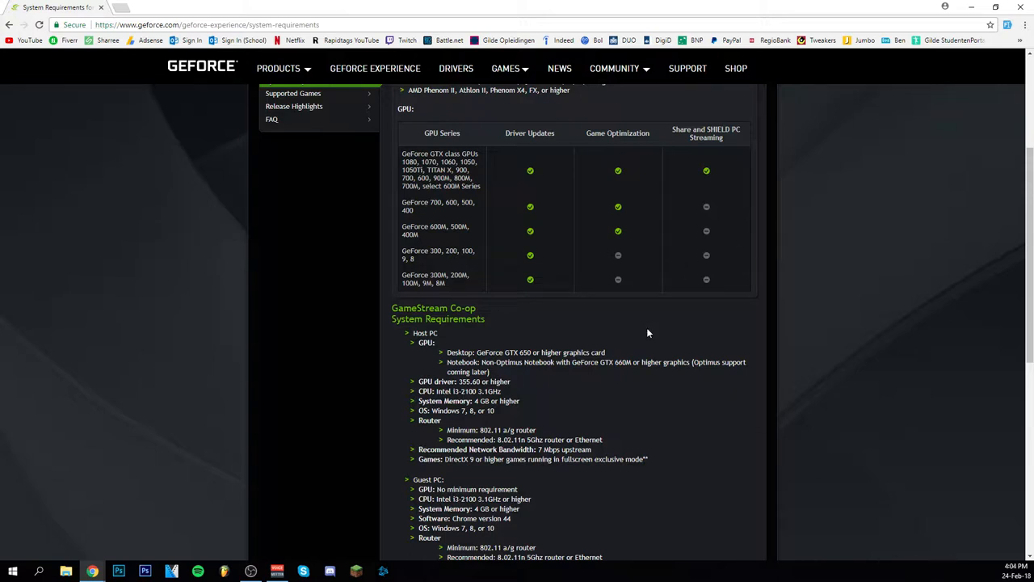
pyautogui.moveTo(637, 324)
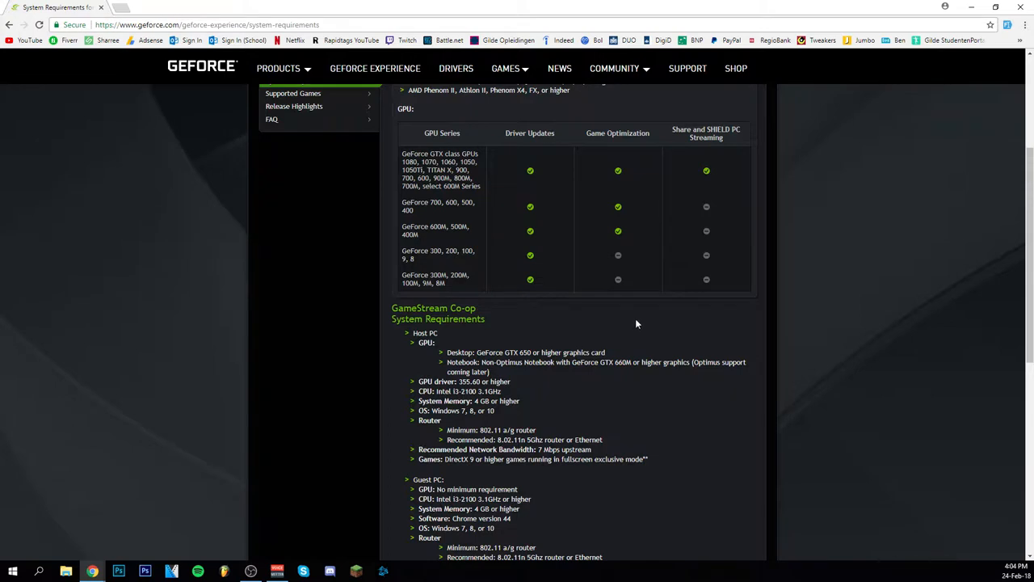
pyautogui.moveTo(642, 335)
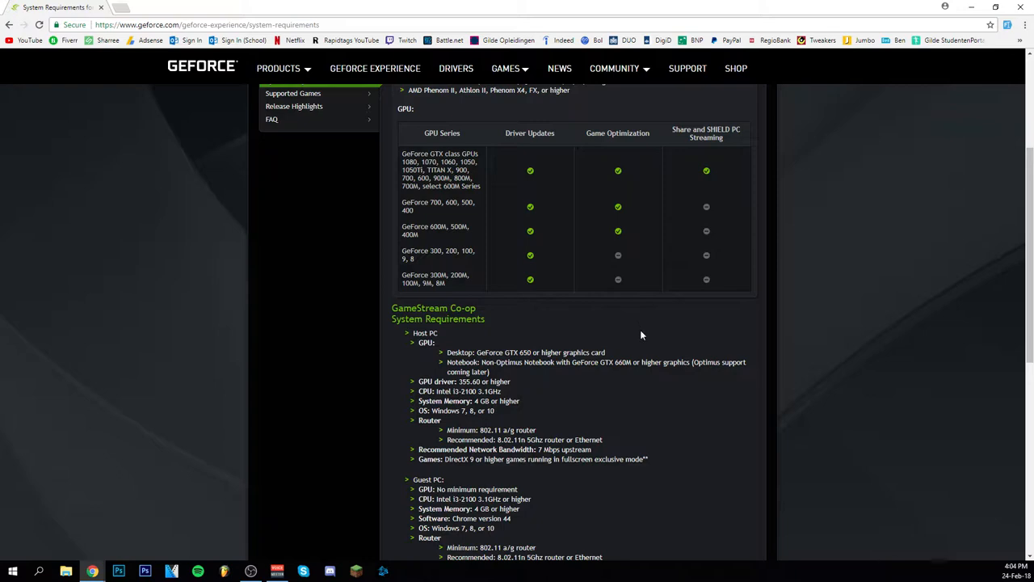
pyautogui.scroll(-3)
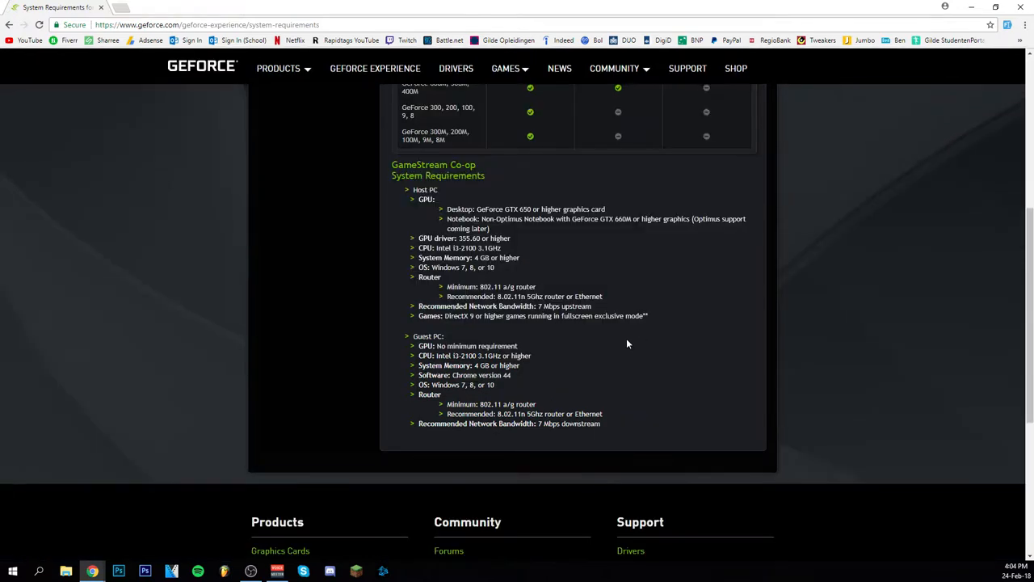
pyautogui.scroll(3)
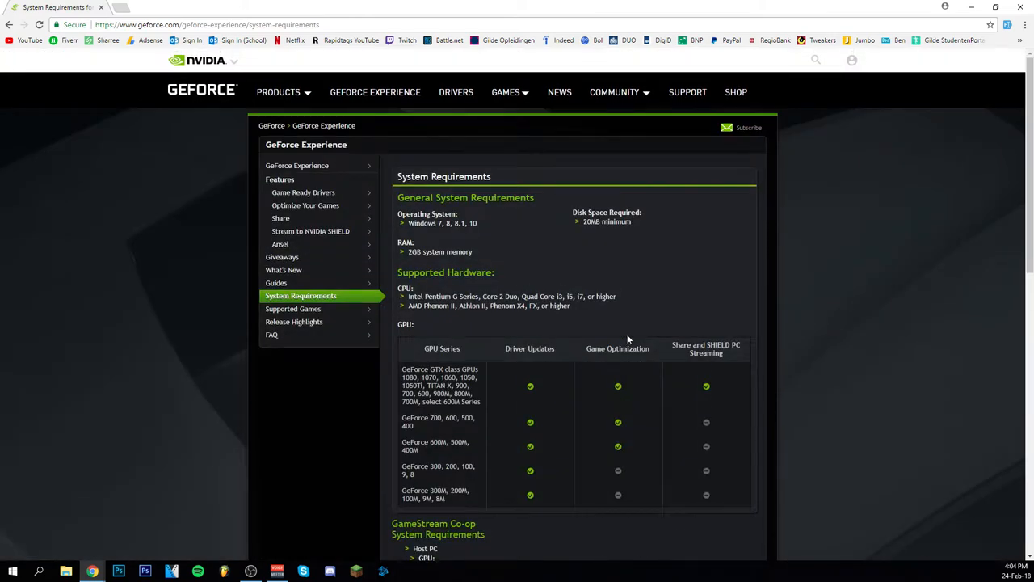
pyautogui.moveTo(253, 168)
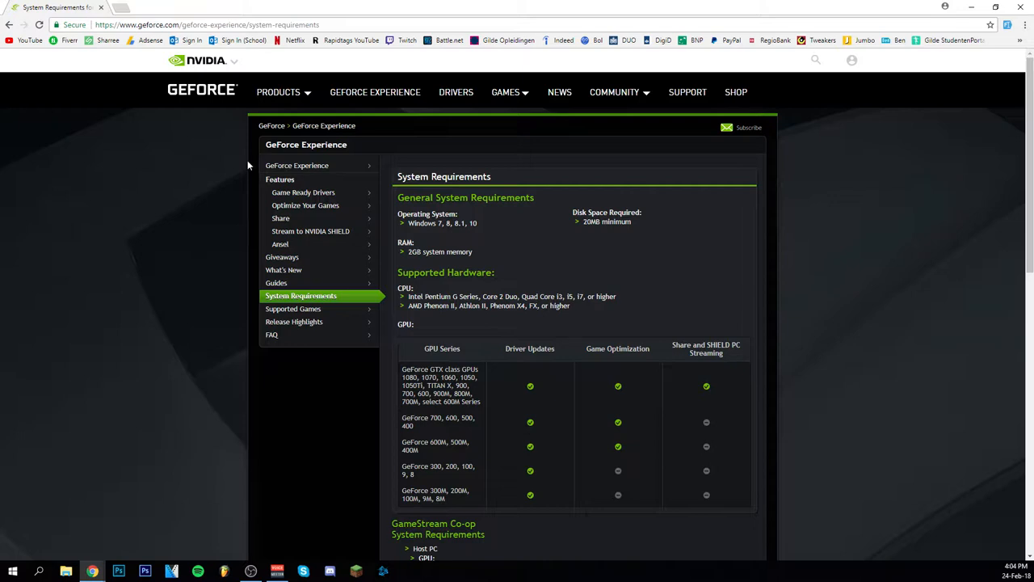
pyautogui.moveTo(138, 257)
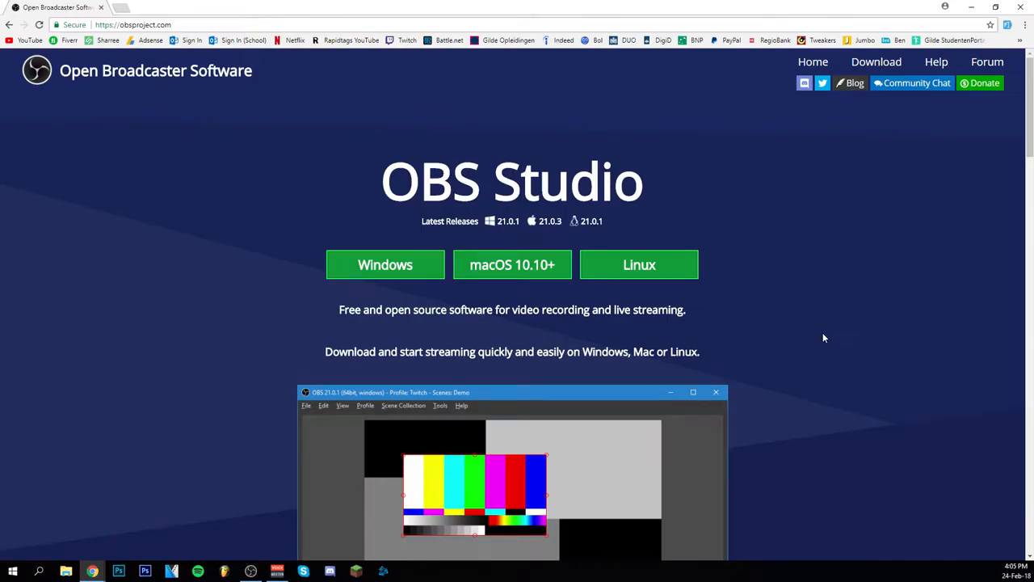
# Scroll down the OBS Studio homepage through Features to the Twitch/Mixer/YouTube logos
pyautogui.scroll(-3)
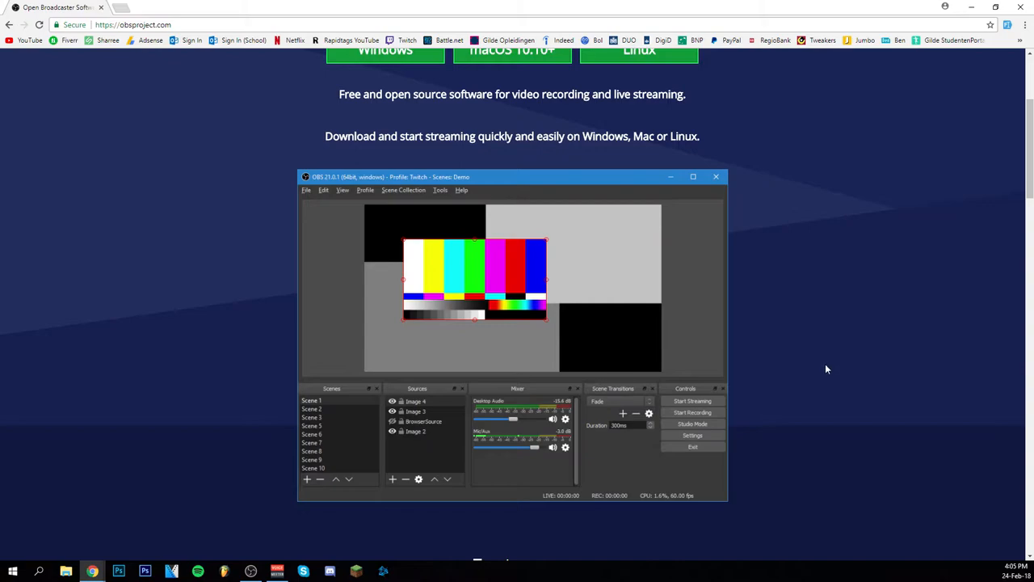
pyautogui.scroll(-3)
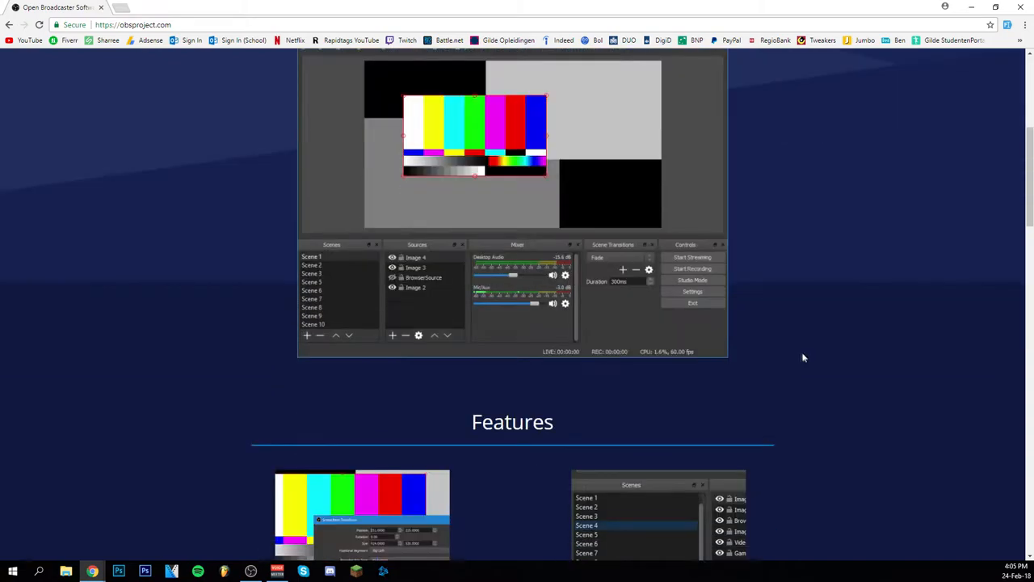
pyautogui.scroll(-3)
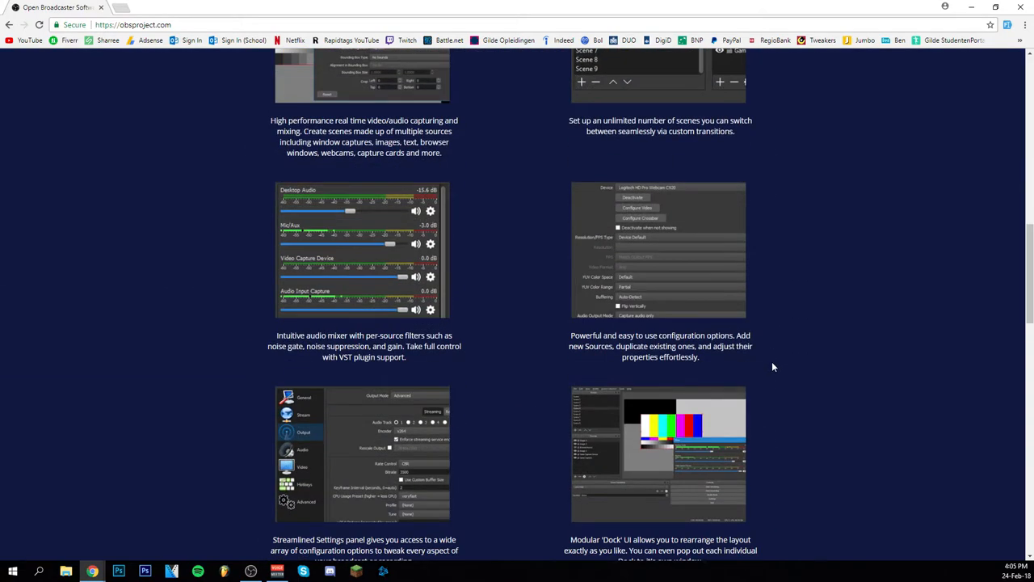
pyautogui.scroll(-3)
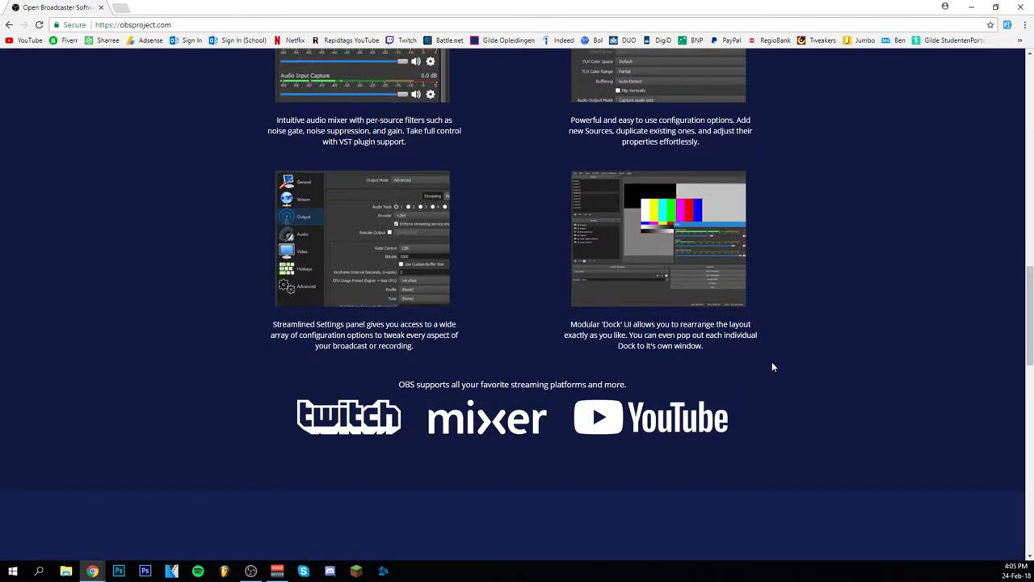
# Scroll back up to the top of the OBS Studio homepage
pyautogui.scroll(3)
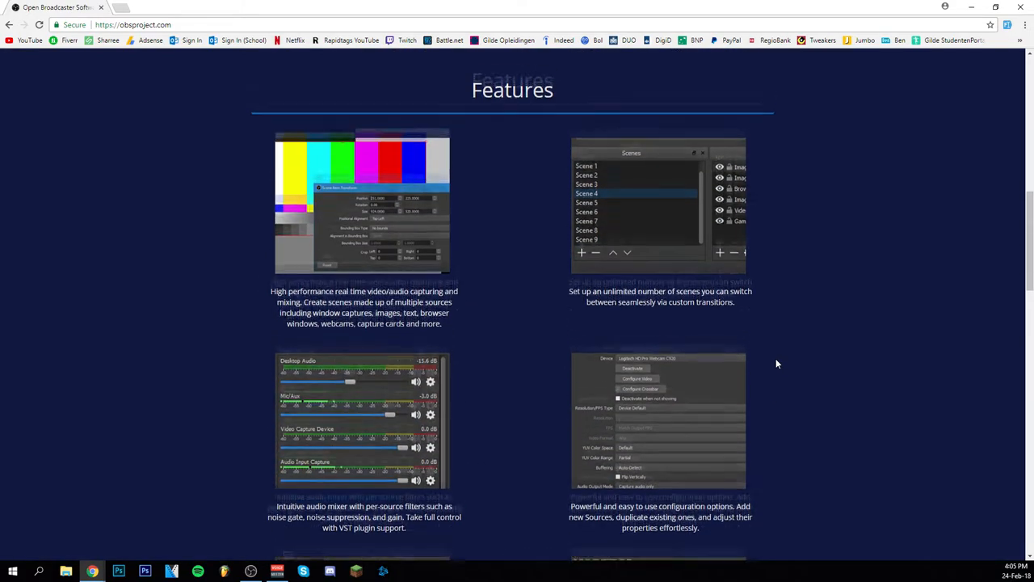
pyautogui.scroll(3)
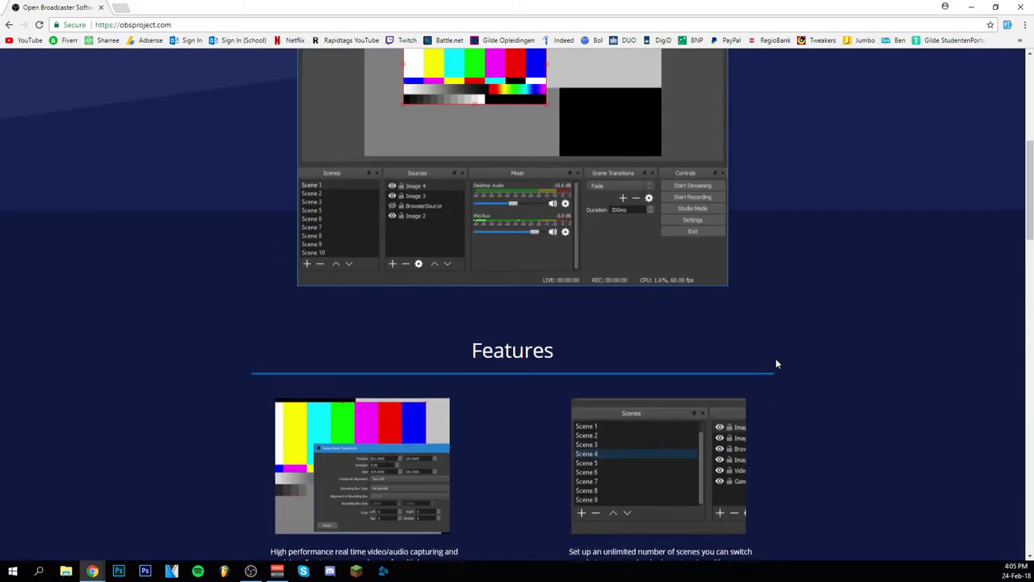
pyautogui.scroll(3)
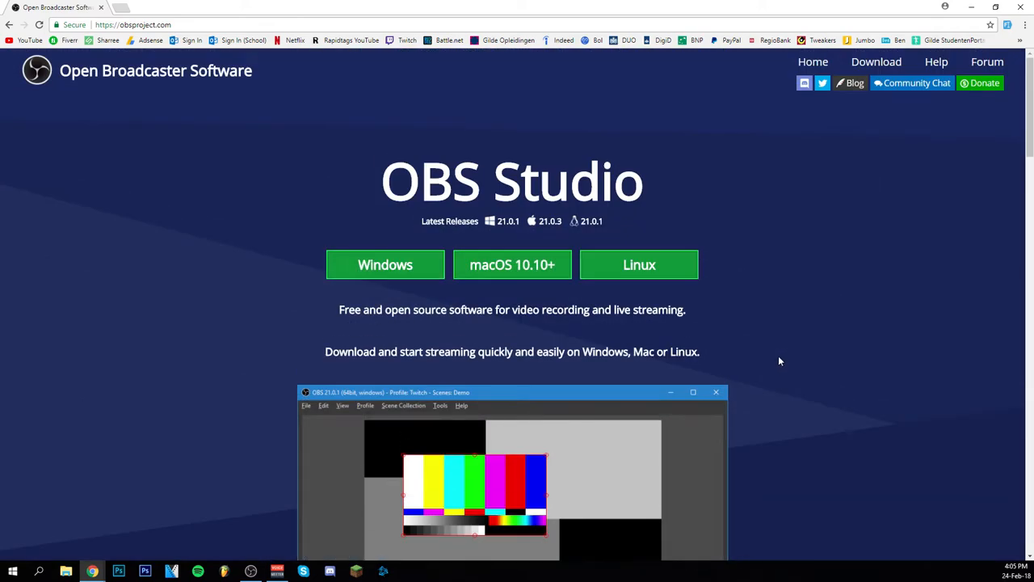
pyautogui.moveTo(784, 357)
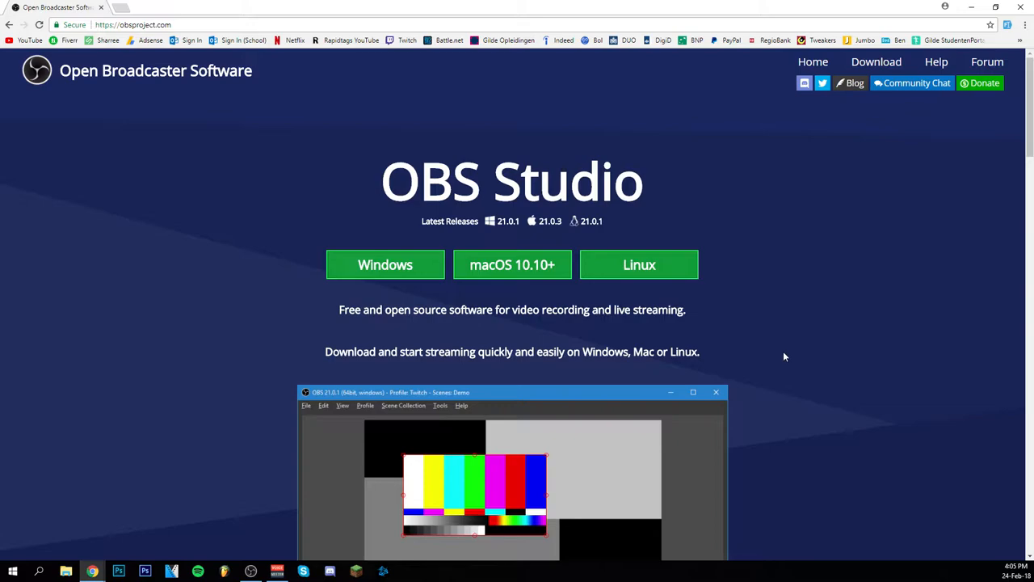
pyautogui.moveTo(760, 307)
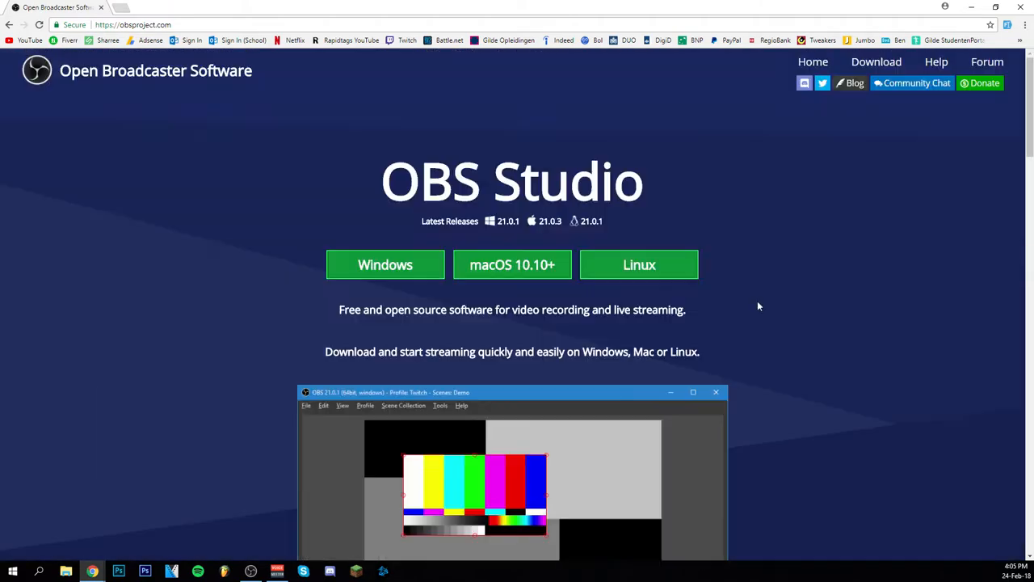
pyautogui.scroll(-3)
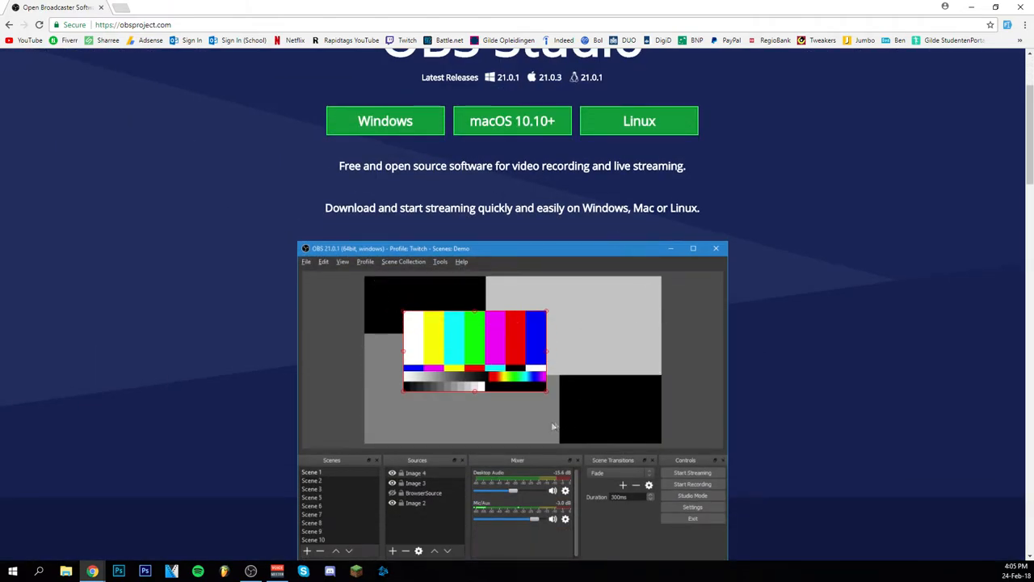
pyautogui.scroll(-3)
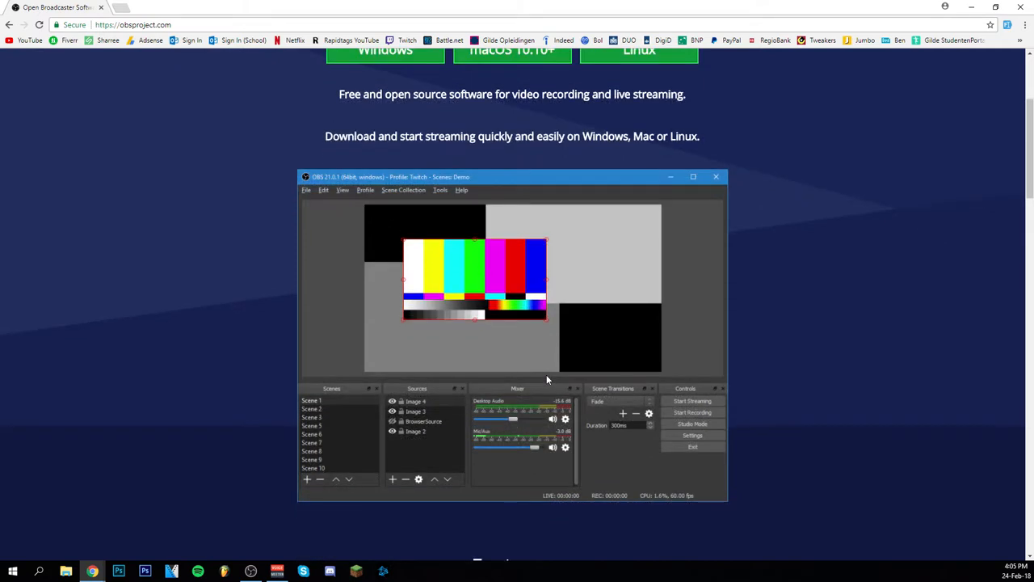
pyautogui.moveTo(697, 401)
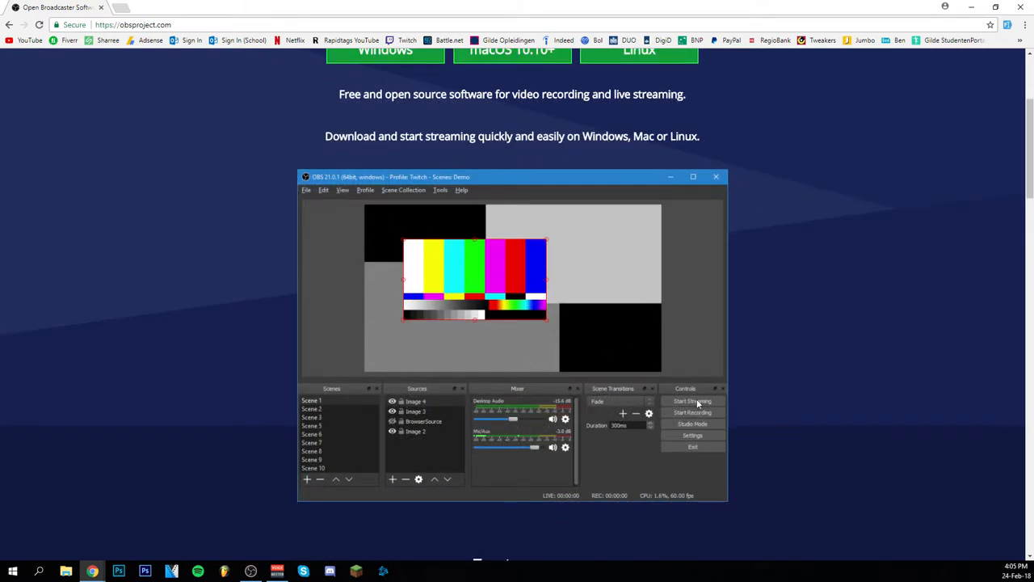
pyautogui.moveTo(717, 417)
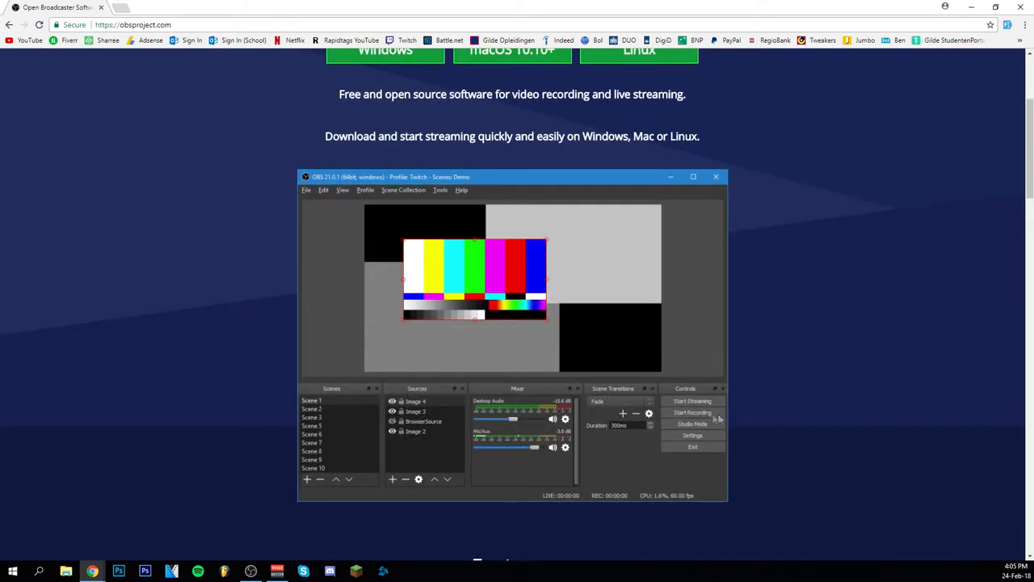
pyautogui.moveTo(632, 436)
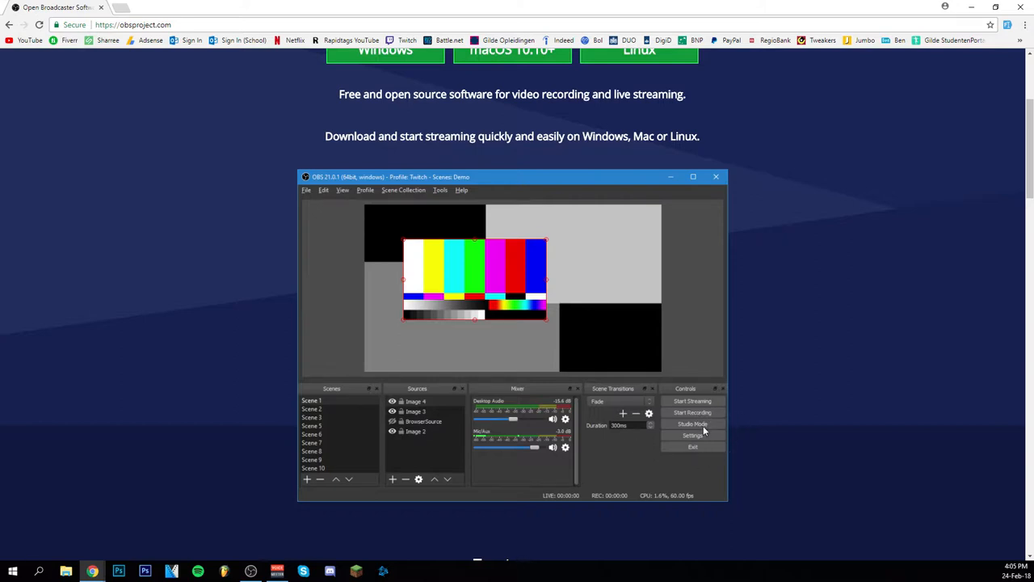
pyautogui.moveTo(558, 281)
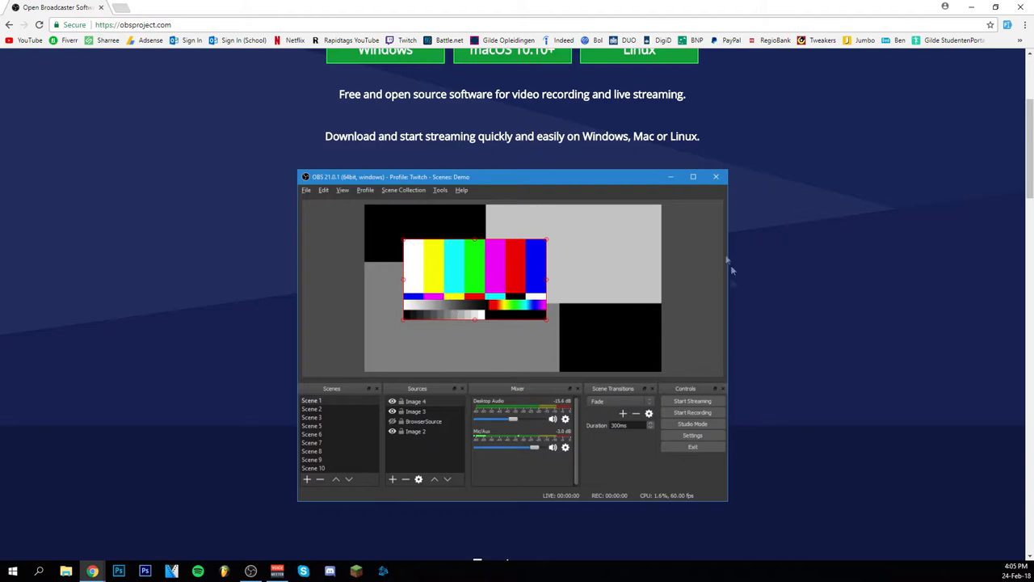
pyautogui.moveTo(547, 444)
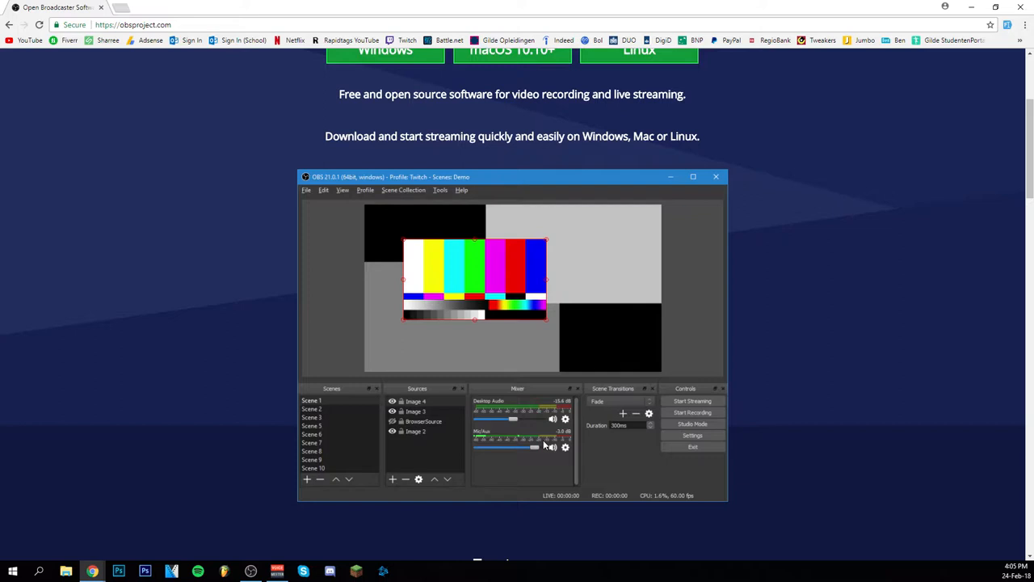
pyautogui.moveTo(677, 344)
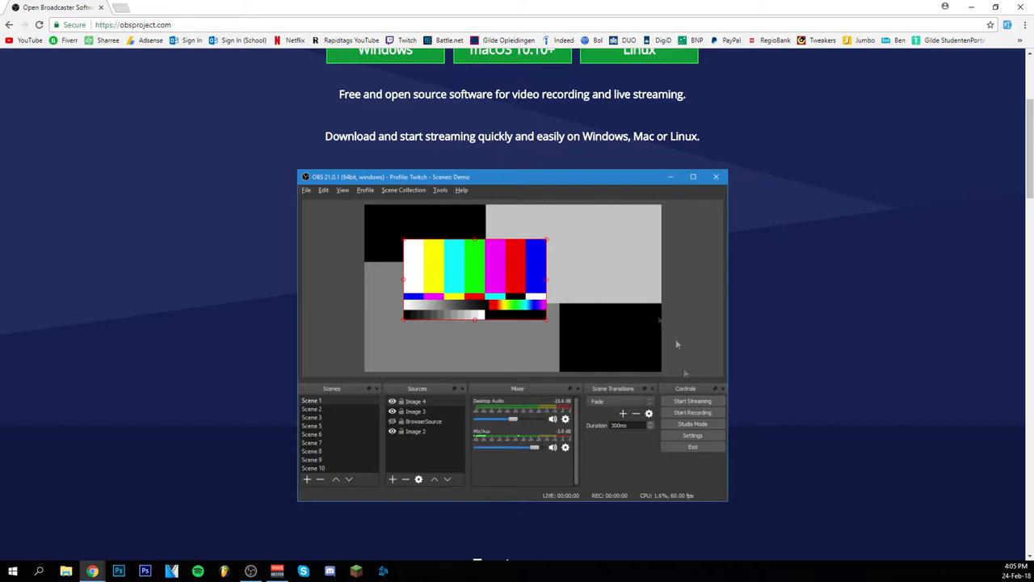
pyautogui.moveTo(691, 424)
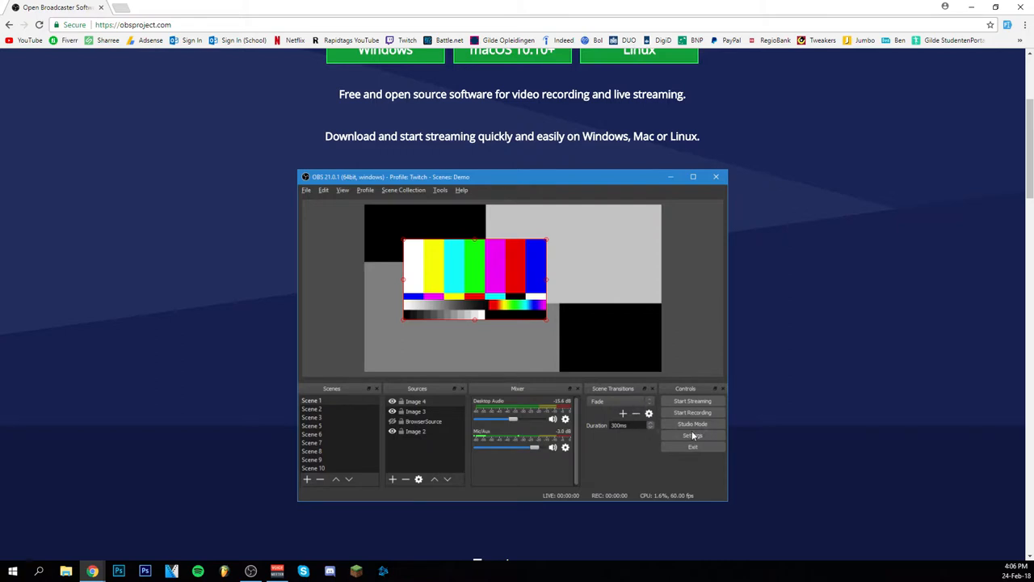
pyautogui.moveTo(419, 240)
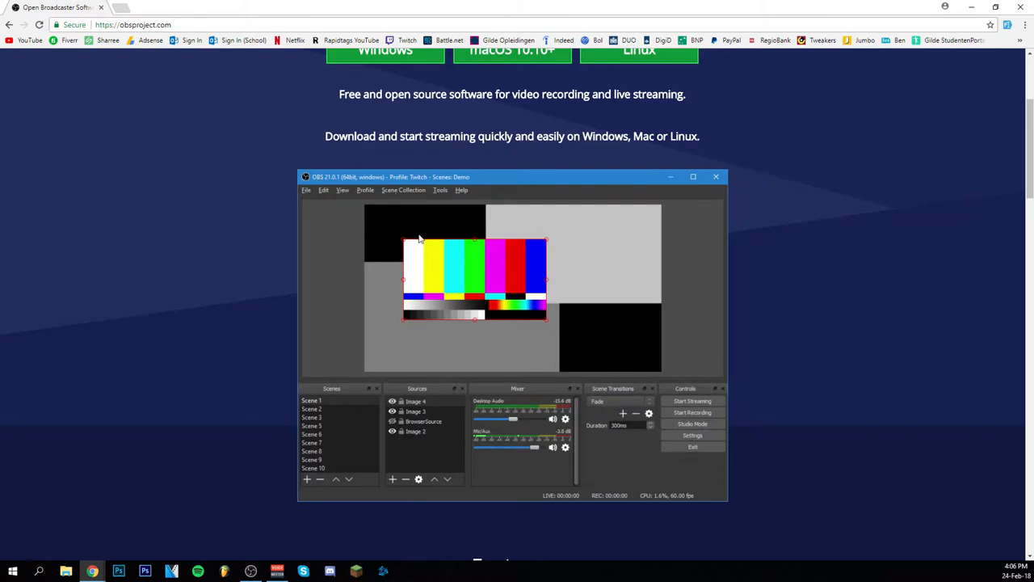
pyautogui.moveTo(443, 288)
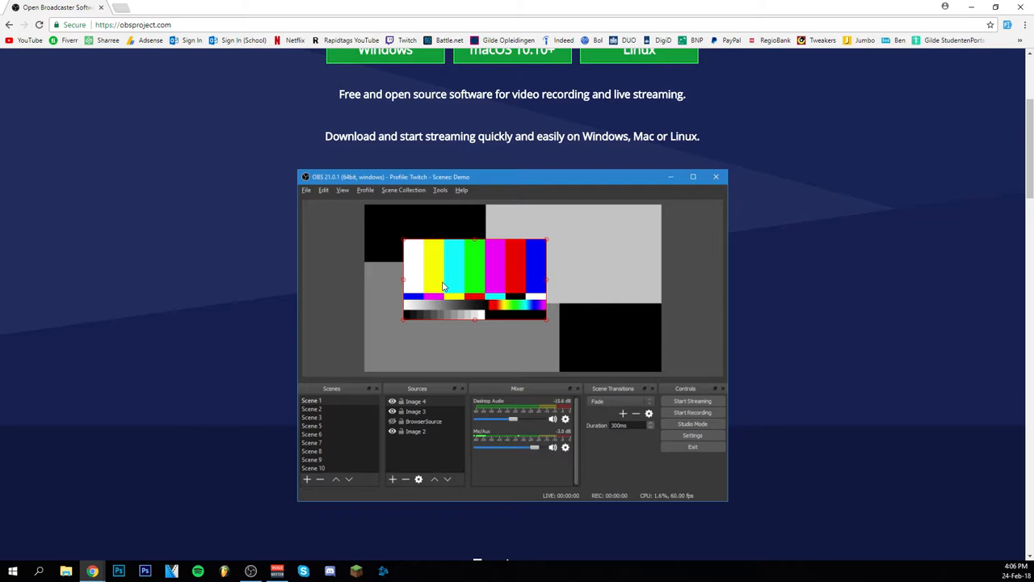
pyautogui.moveTo(524, 313)
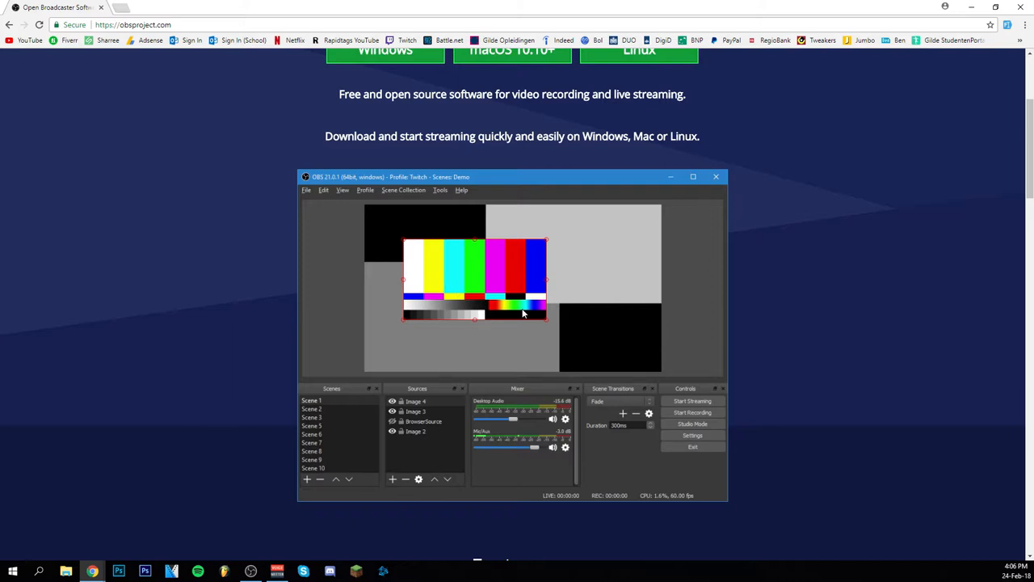
pyautogui.moveTo(590, 344)
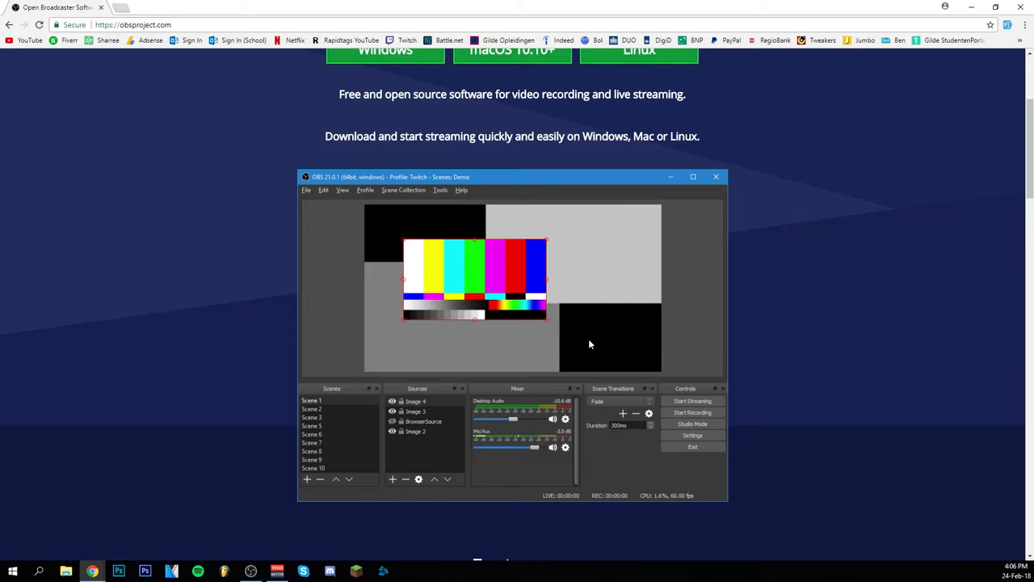
# Scroll slightly so the full OBS interface screenshot and Features heading show, then return
pyautogui.scroll(-3)
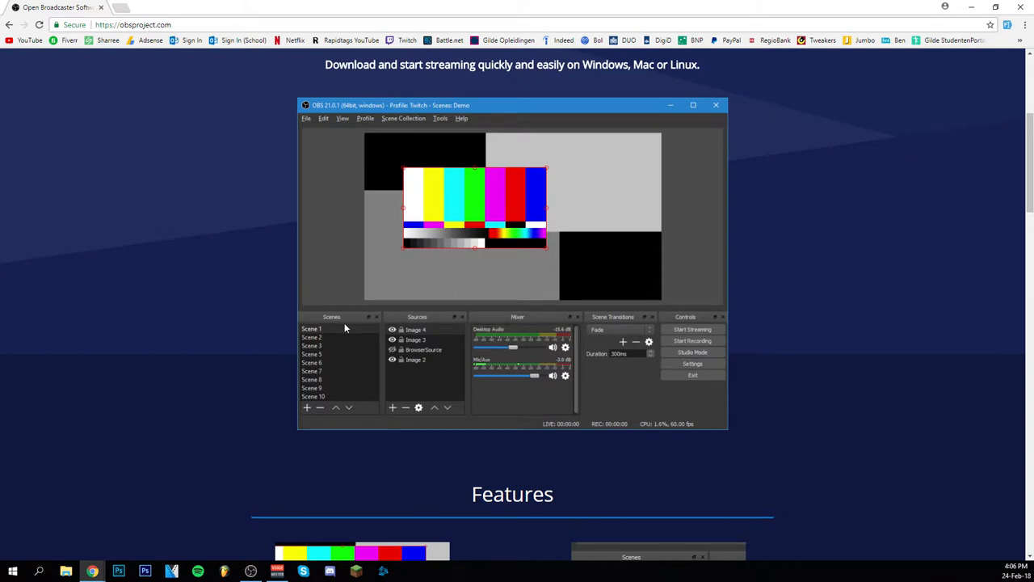
pyautogui.moveTo(411, 369)
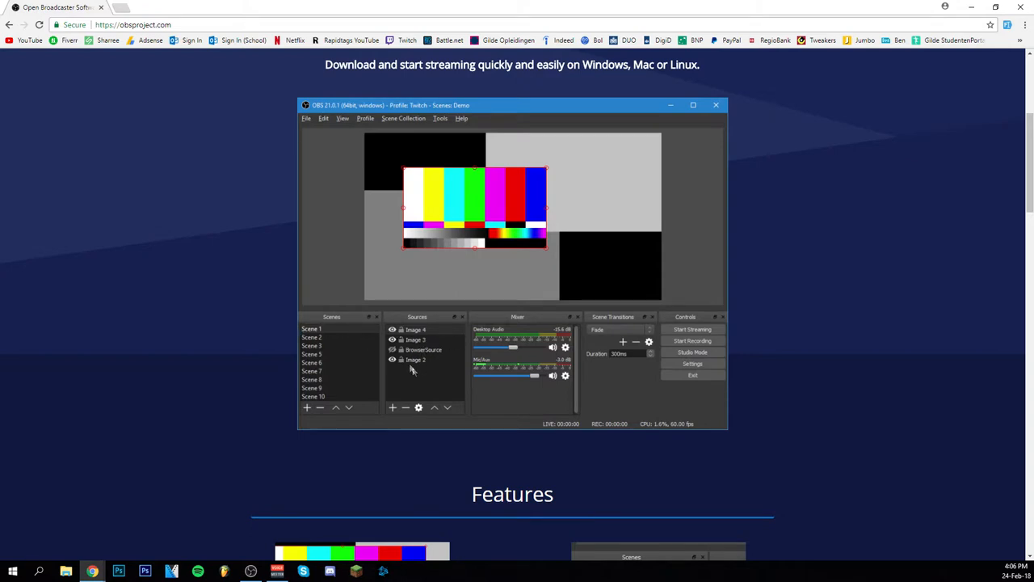
pyautogui.moveTo(348, 347)
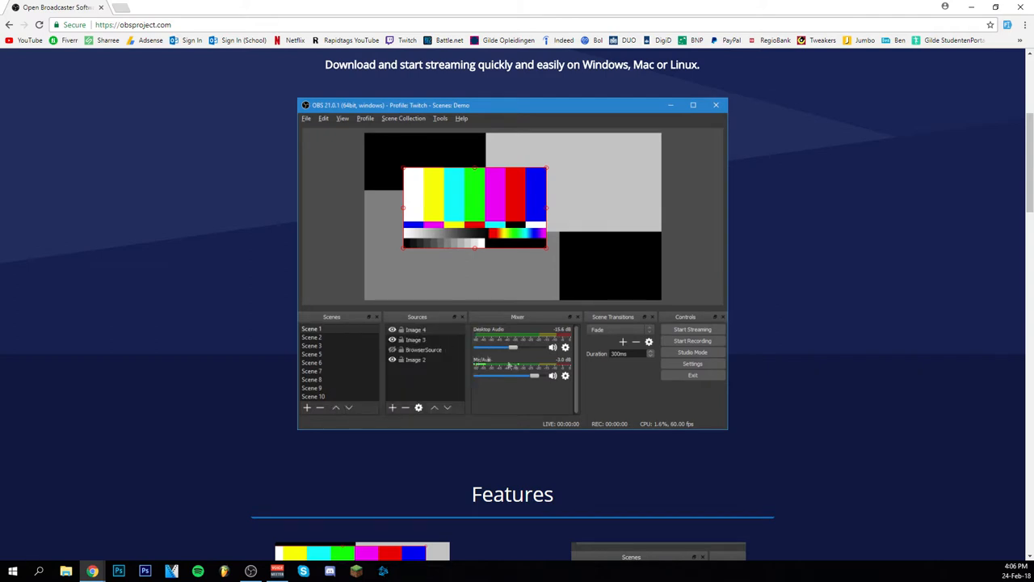
pyautogui.moveTo(440, 334)
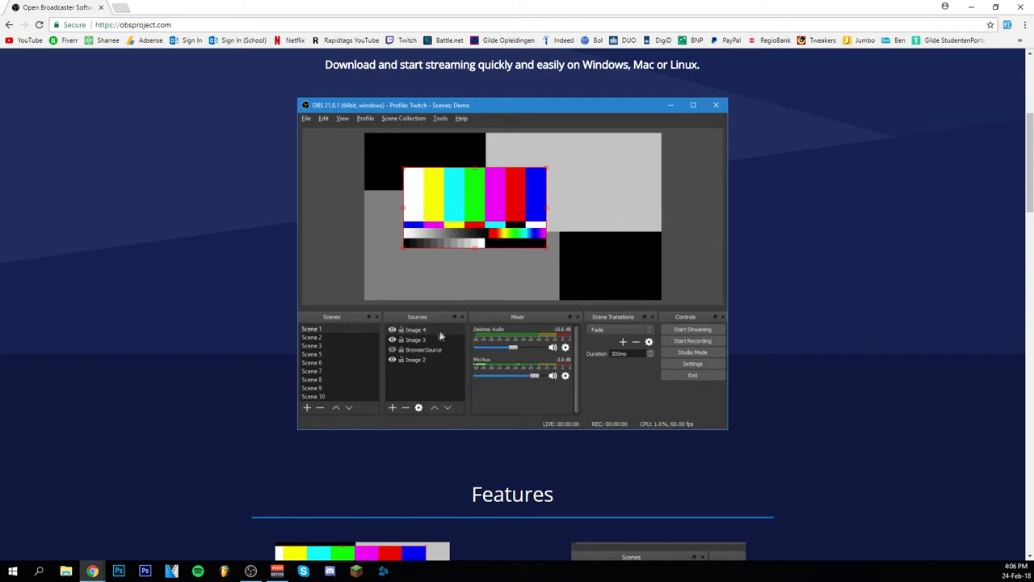
pyautogui.moveTo(412, 345)
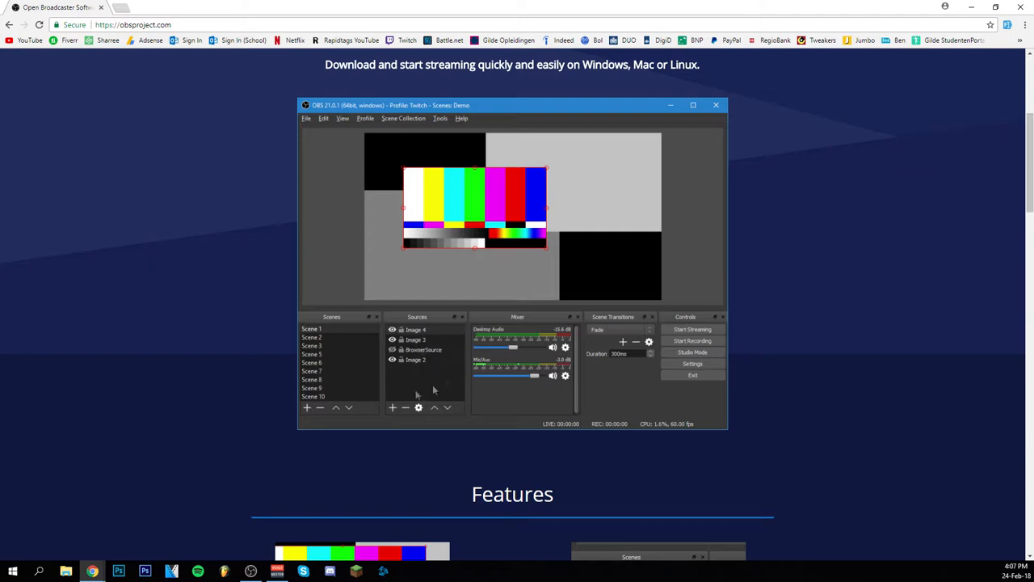
pyautogui.moveTo(443, 312)
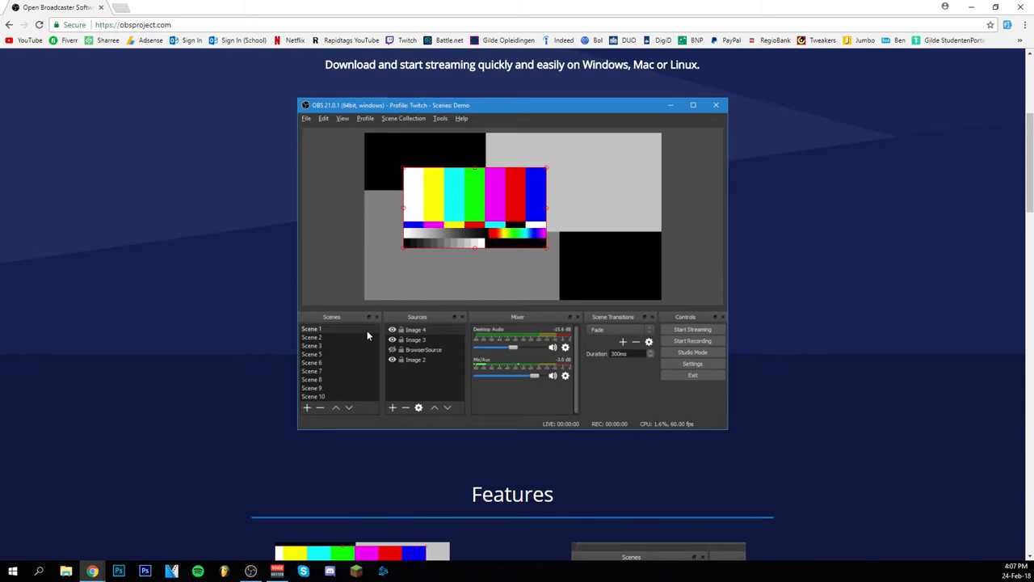
pyautogui.moveTo(412, 343)
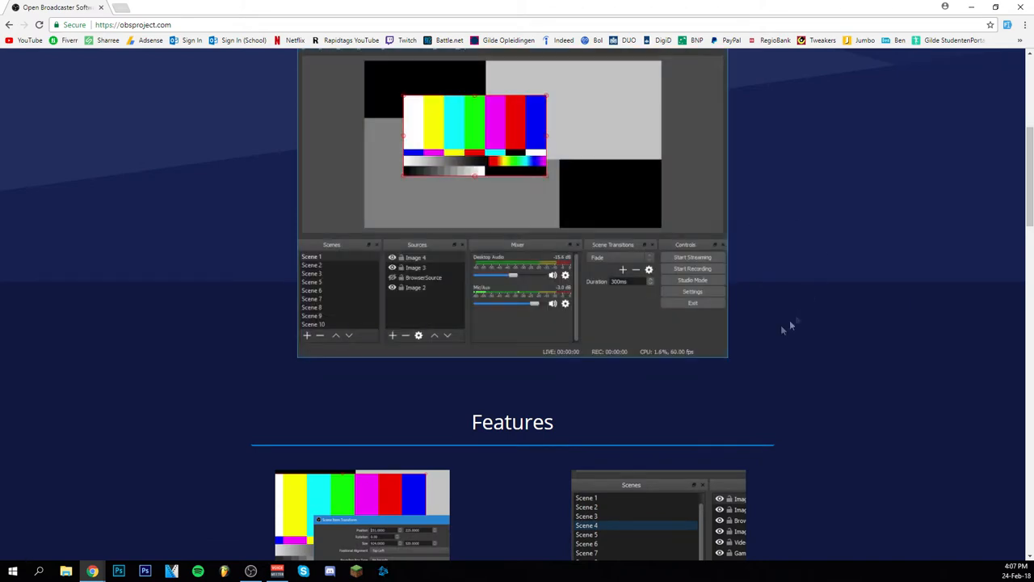
pyautogui.scroll(3)
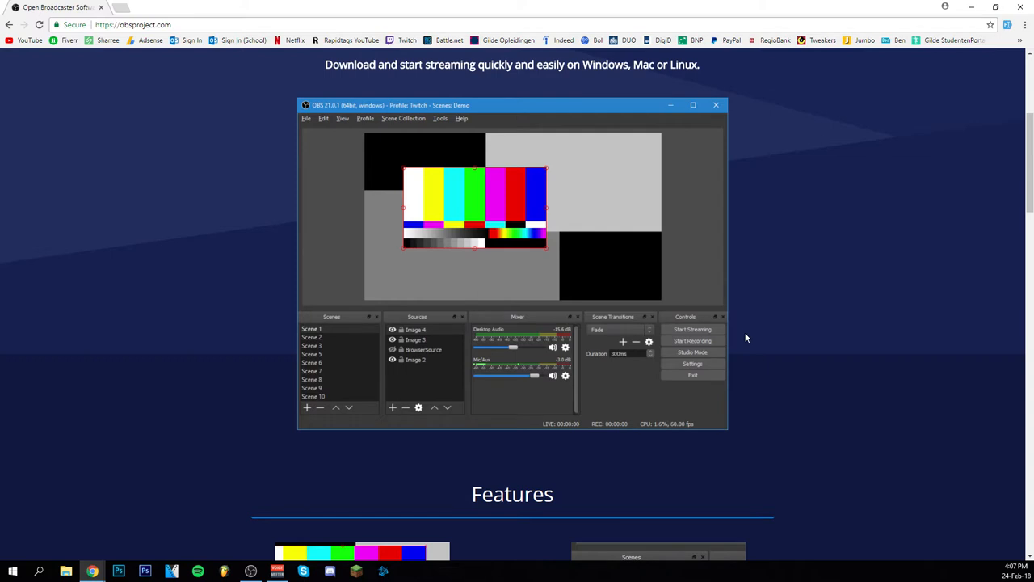
pyautogui.moveTo(744, 212)
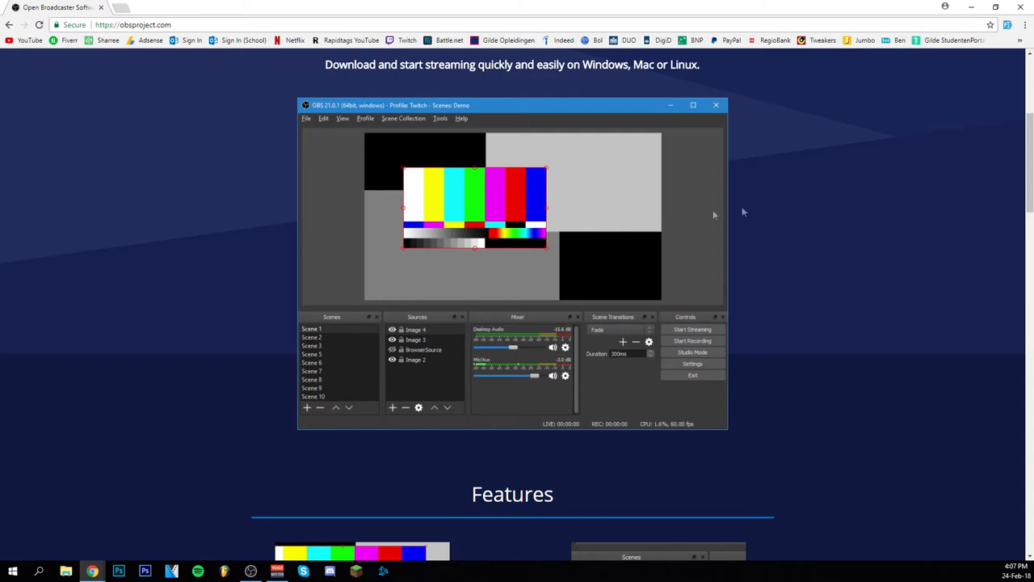
pyautogui.moveTo(498, 372)
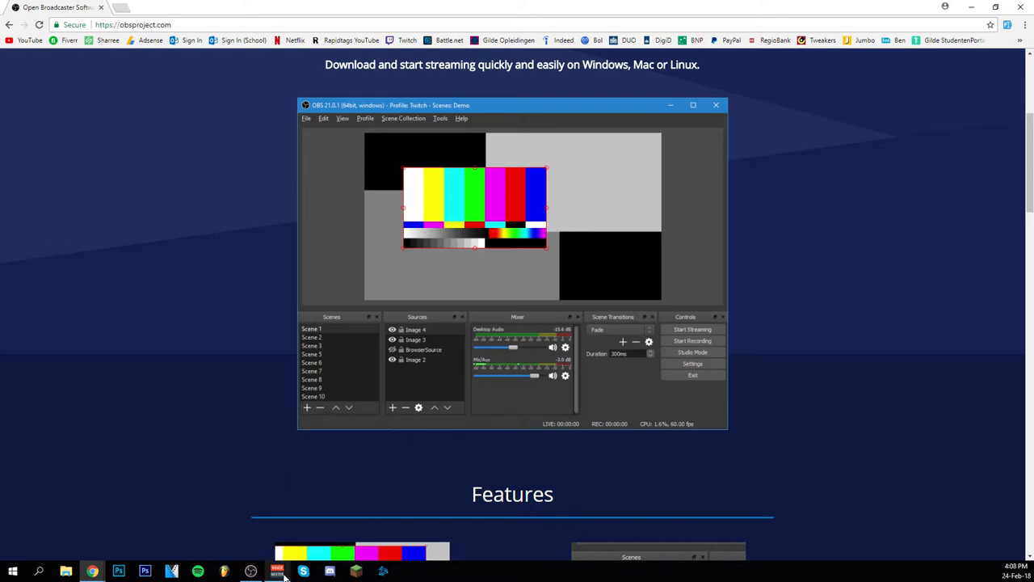
pyautogui.moveTo(799, 470)
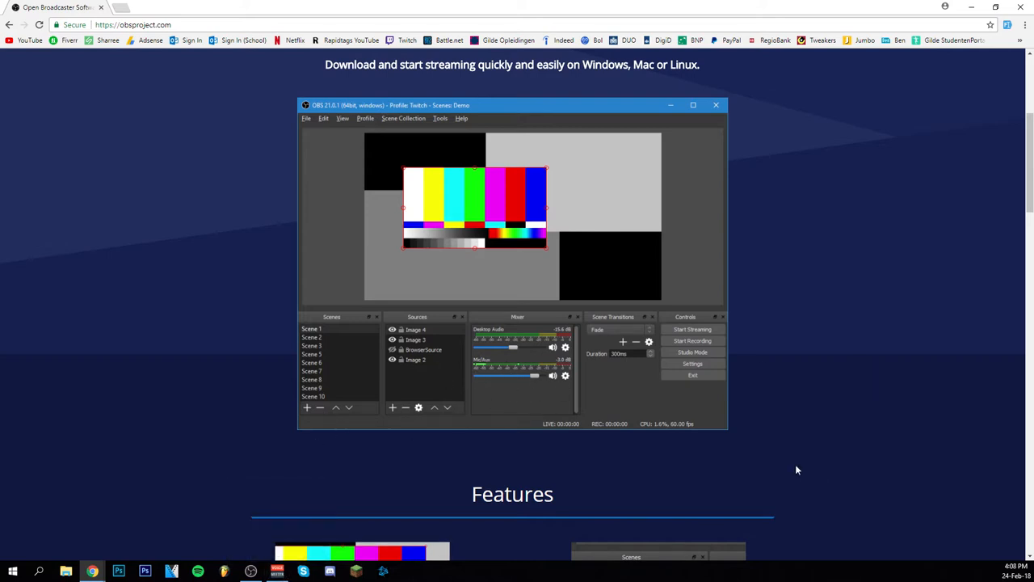
# Scroll down through Features to the Create Professional Productions section
pyautogui.scroll(-3)
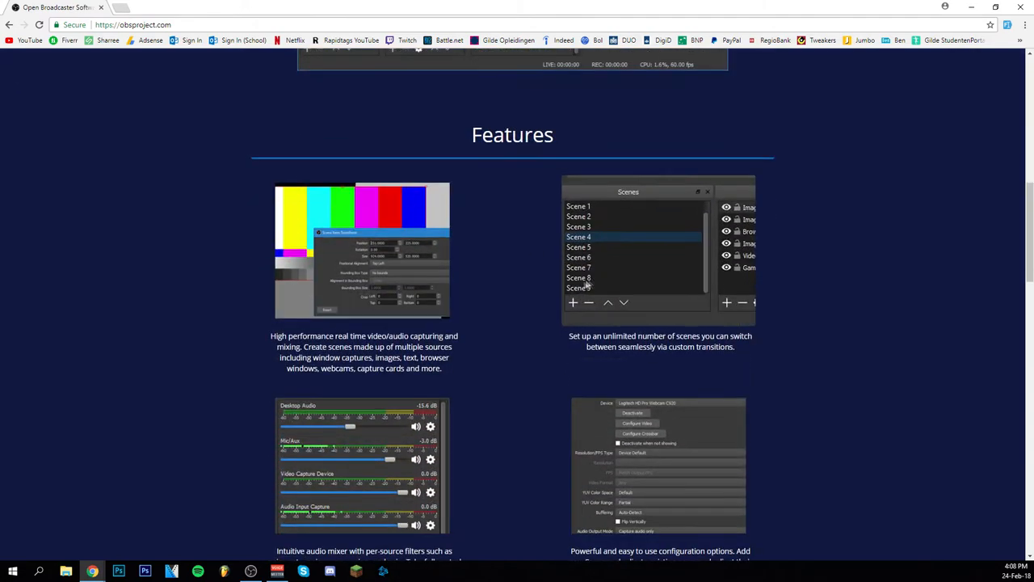
pyautogui.scroll(-3)
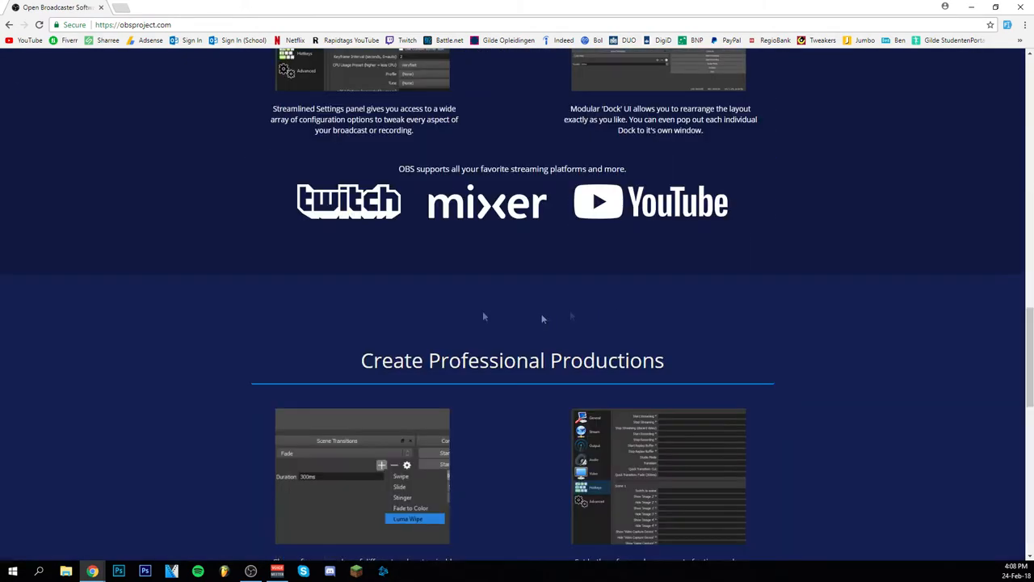
pyautogui.moveTo(549, 215)
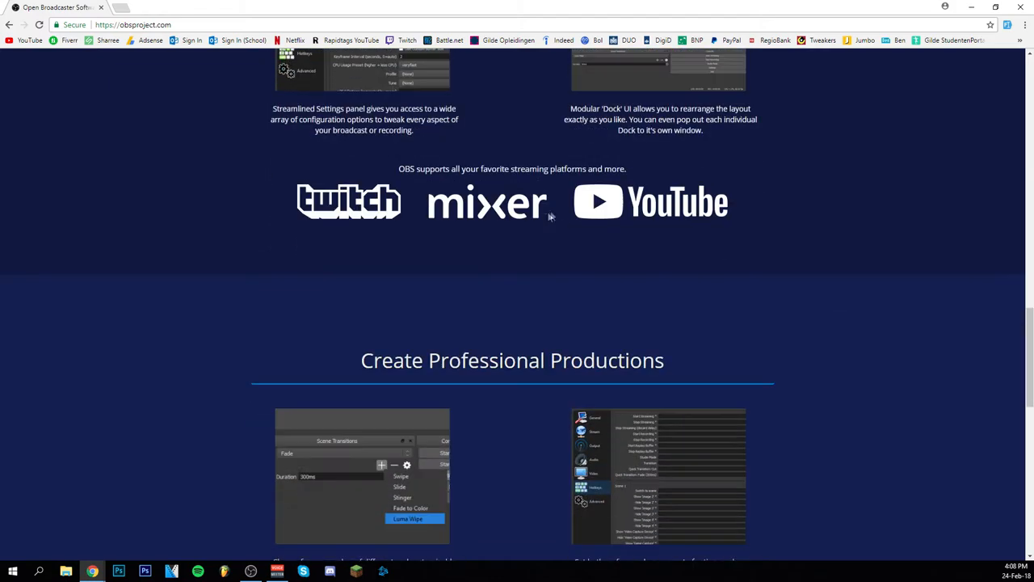
pyautogui.scroll(-3)
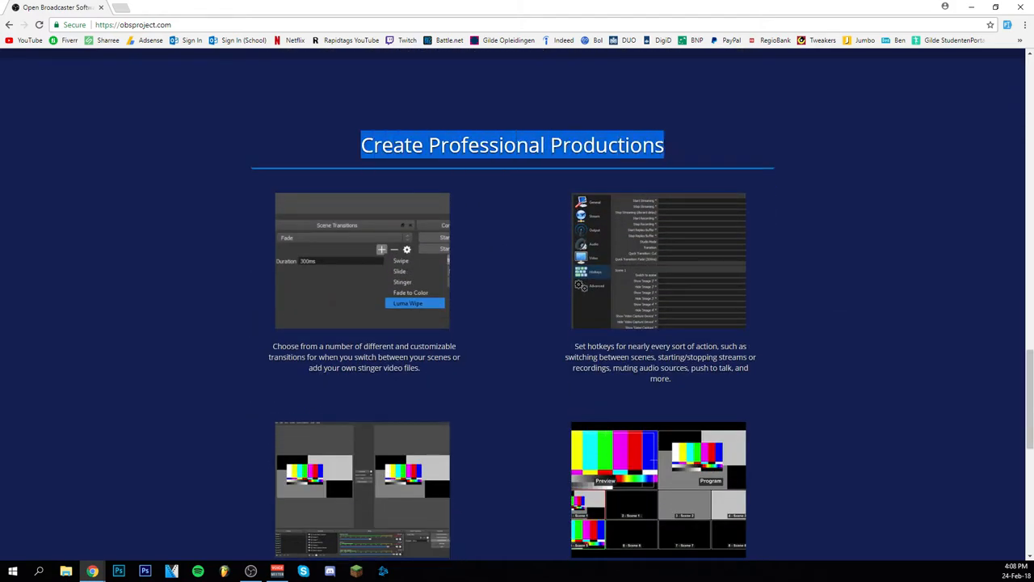
pyautogui.moveTo(805, 198)
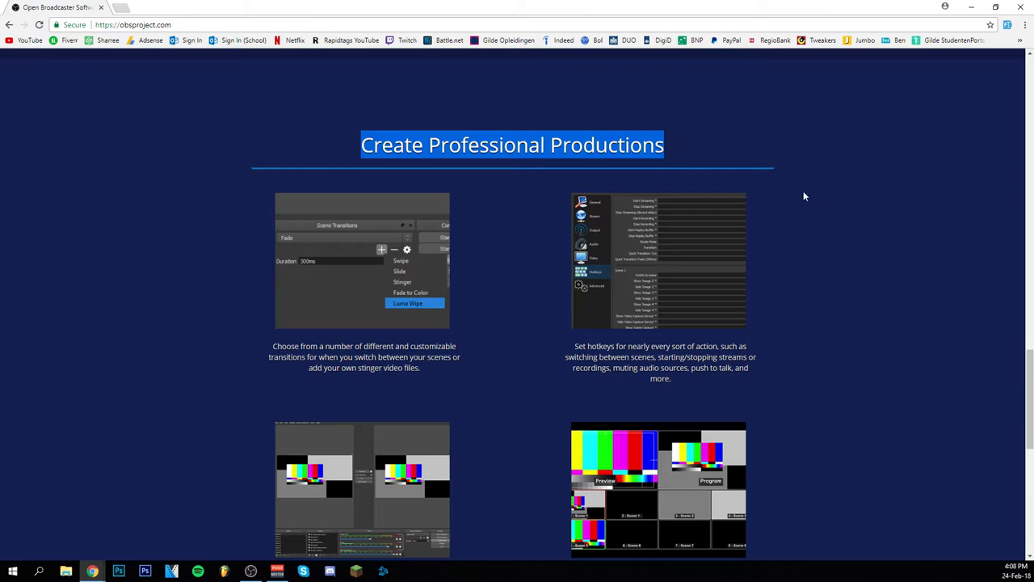
pyautogui.moveTo(775, 285)
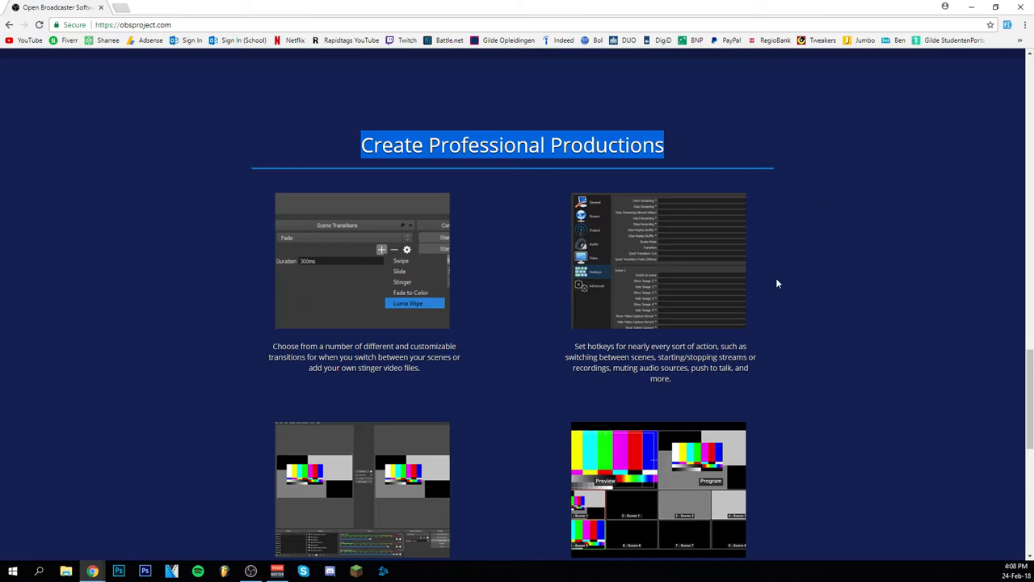
pyautogui.scroll(-3)
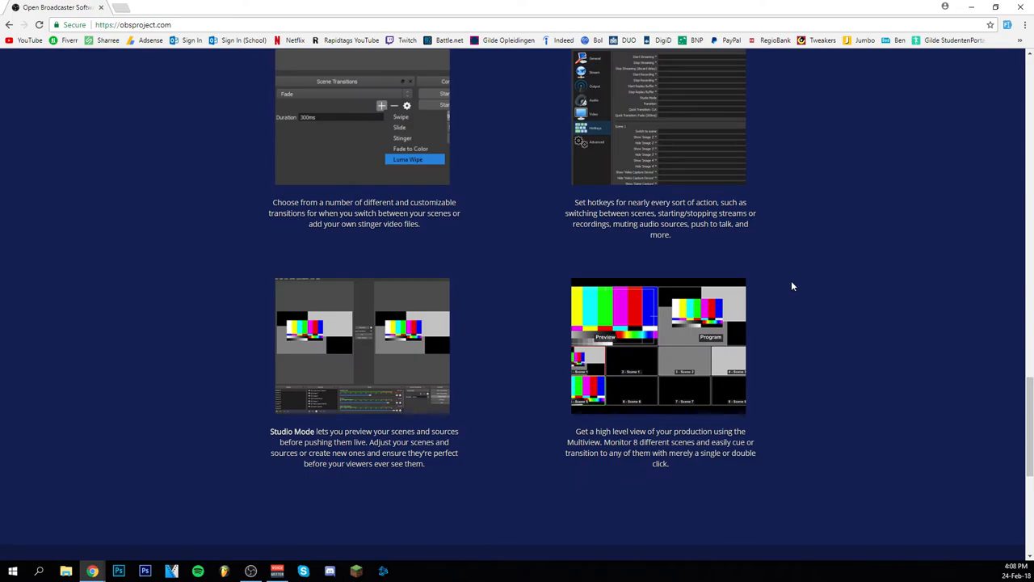
# Scroll back up to the OBS Studio header with its download buttons
pyautogui.scroll(3)
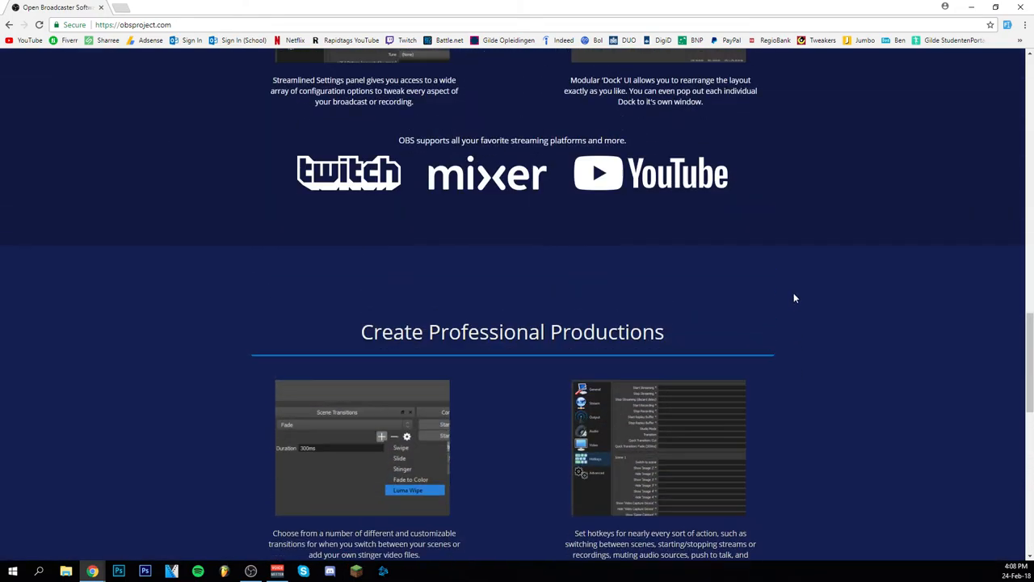
pyautogui.scroll(3)
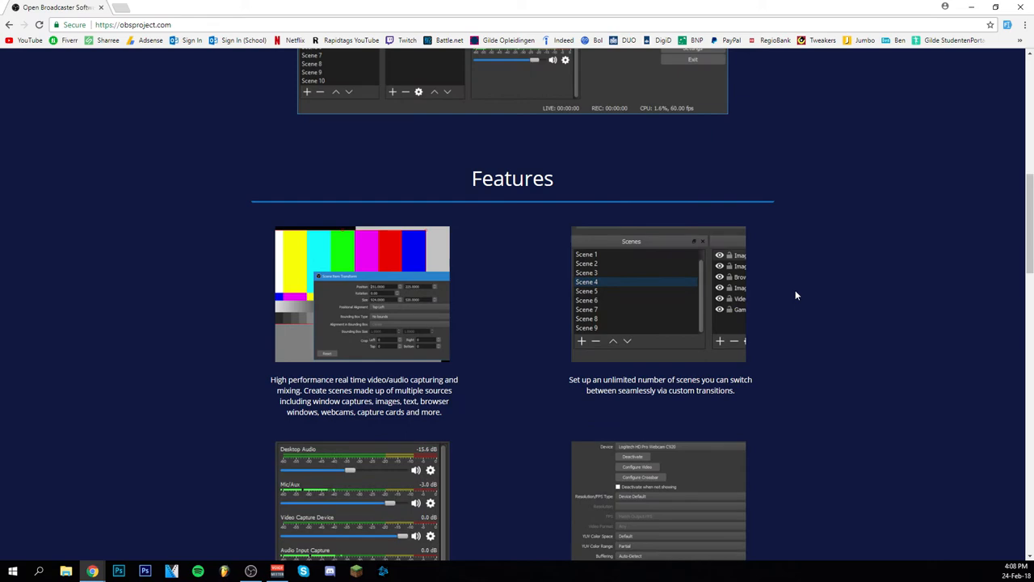
pyautogui.scroll(3)
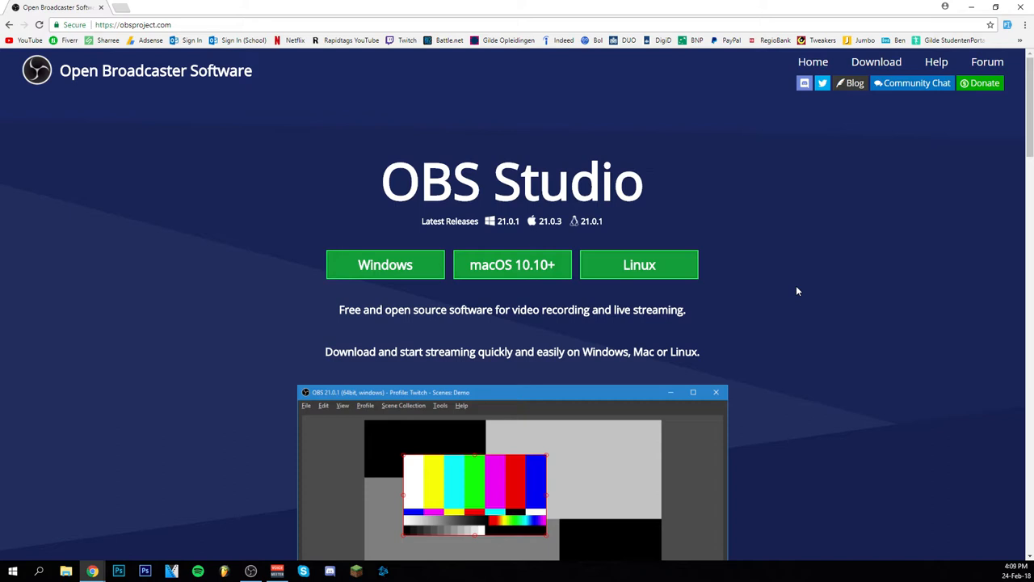
pyautogui.moveTo(772, 437)
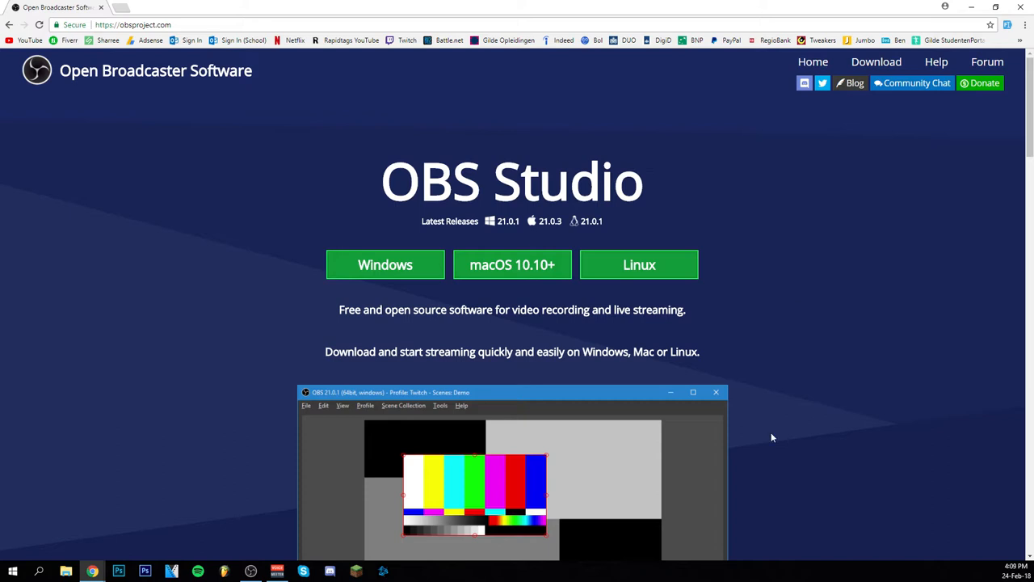